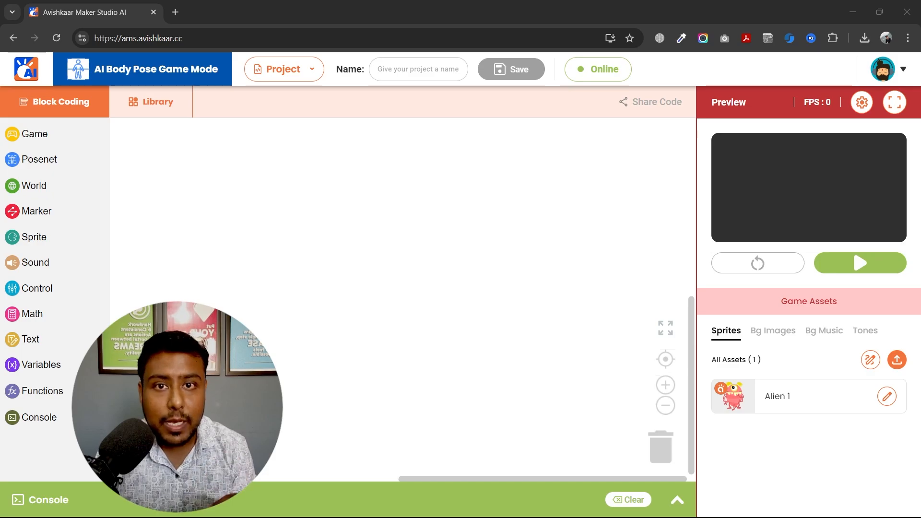
# - Drag the game setup and game loop blocks from the Game category onto the workspace
pyautogui.click(859, 262)
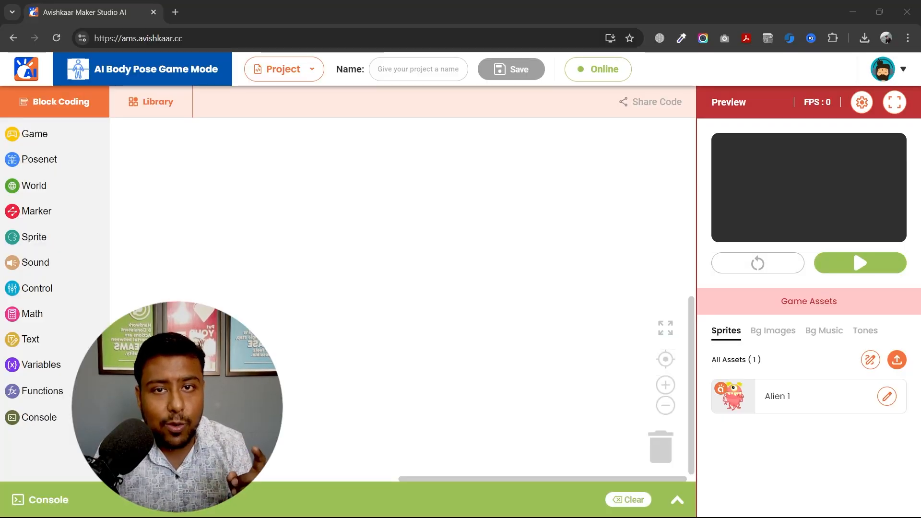
pyautogui.click(34, 133)
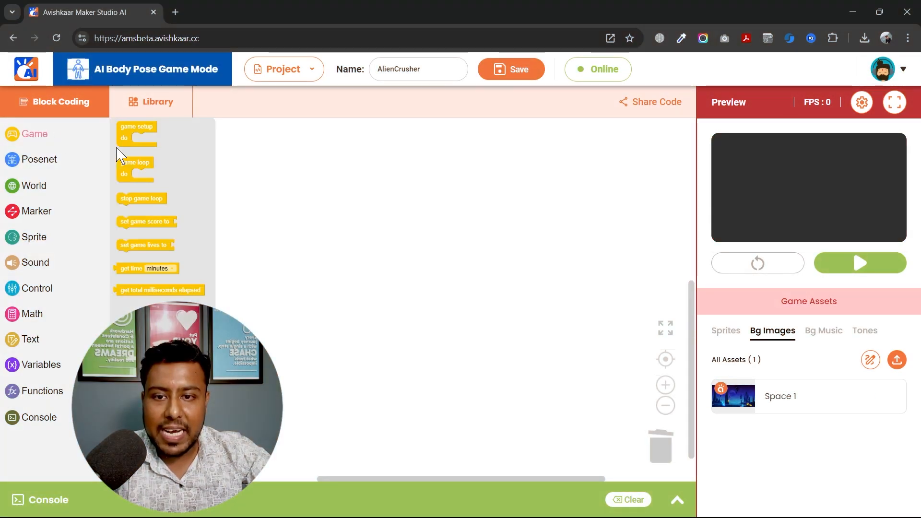
pyautogui.moveTo(136, 132); pyautogui.dragTo(267, 191)
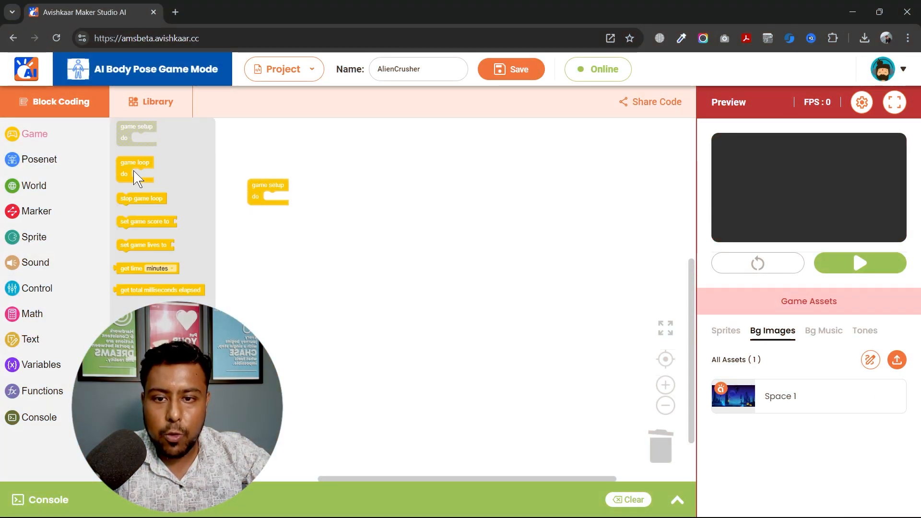
pyautogui.moveTo(134, 167); pyautogui.dragTo(352, 191)
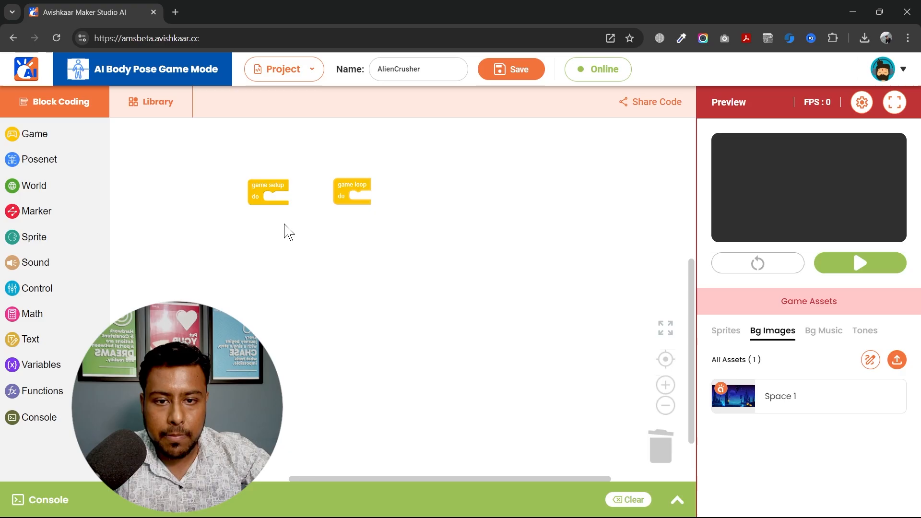
pyautogui.click(666, 385)
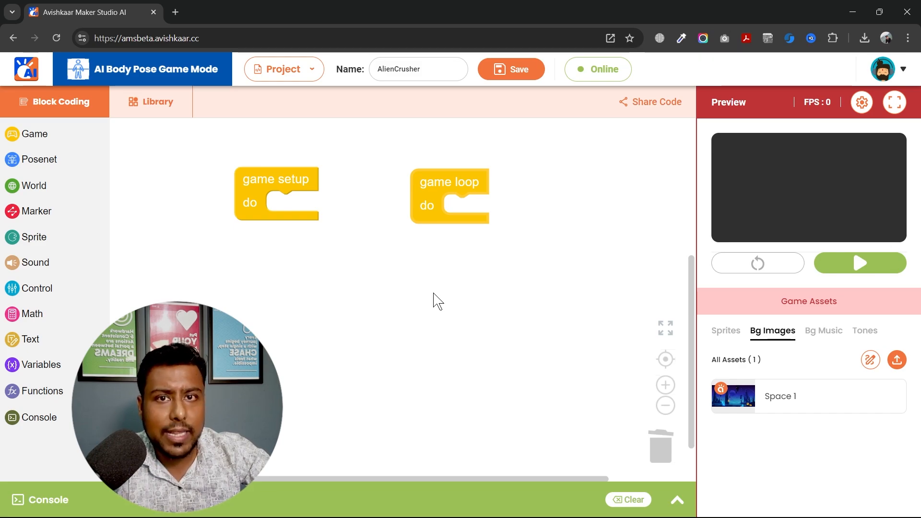
# - Add a purple horned monster from the library's Aliens collection to the game
pyautogui.click(151, 102)
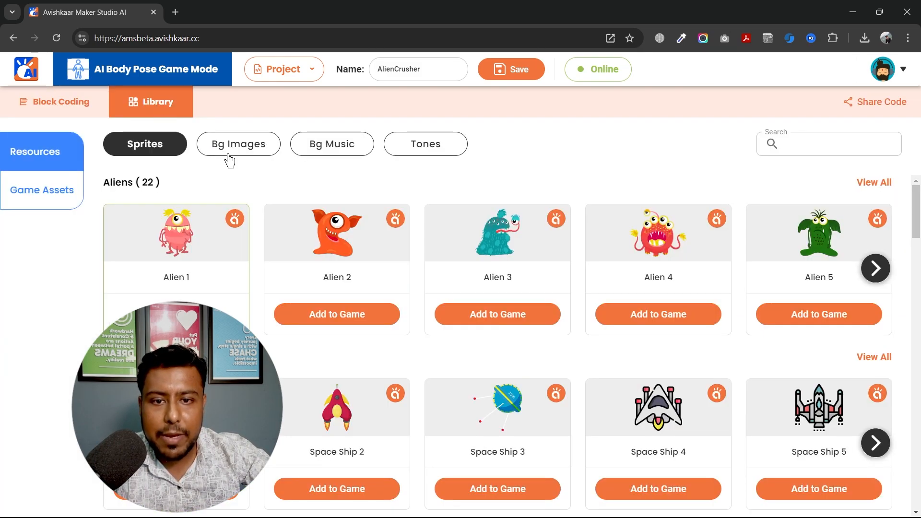
pyautogui.scroll(-3)
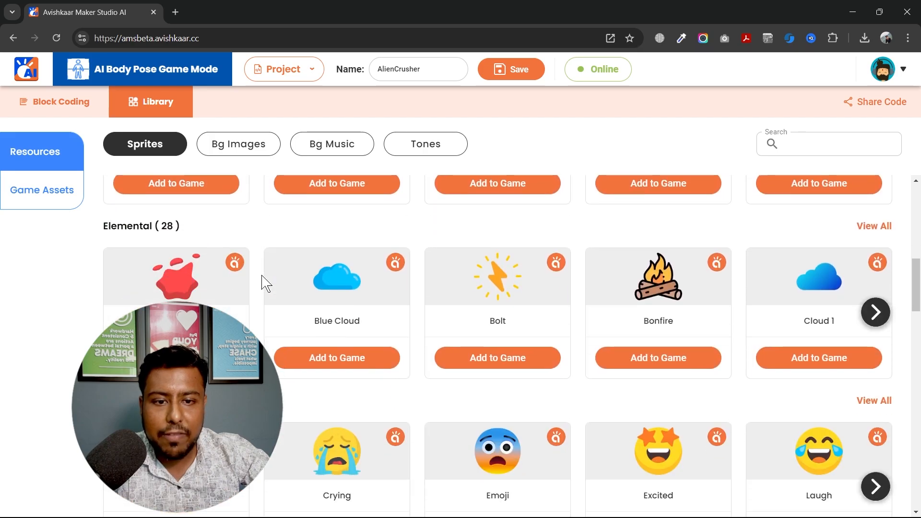
pyautogui.scroll(-3)
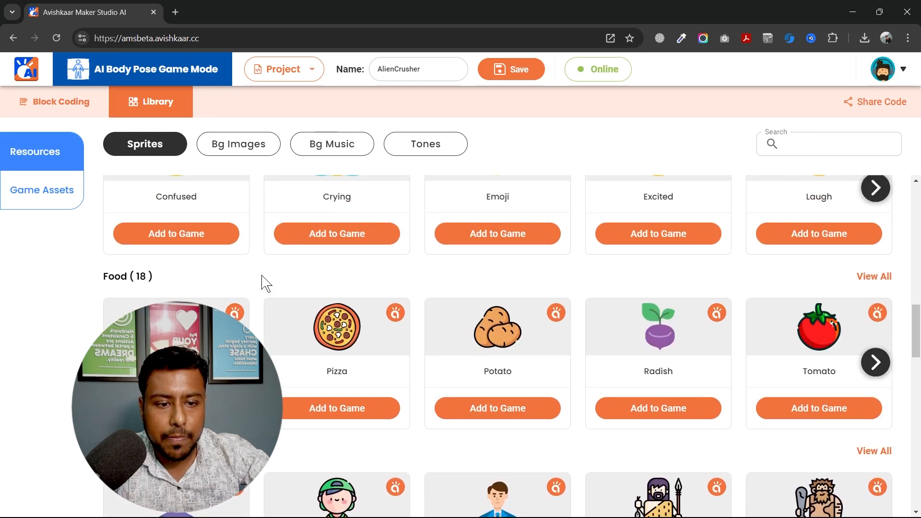
pyautogui.scroll(-3)
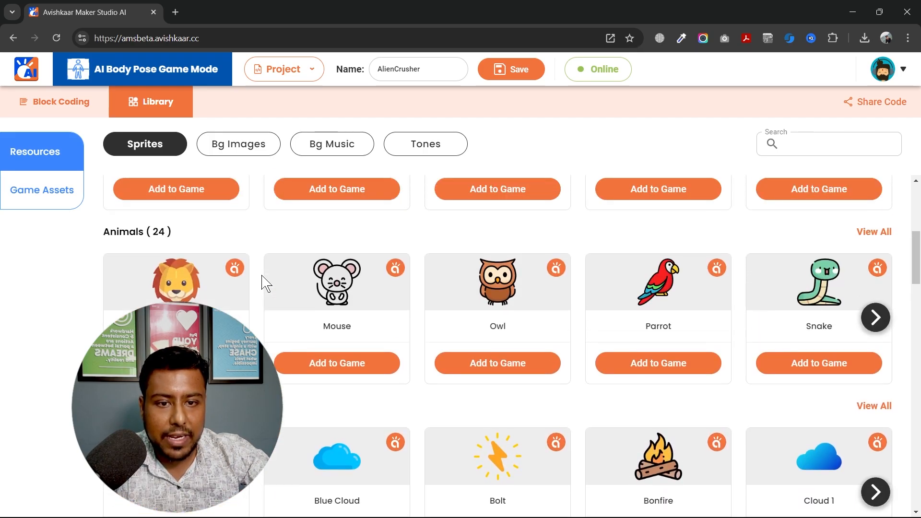
pyautogui.scroll(3)
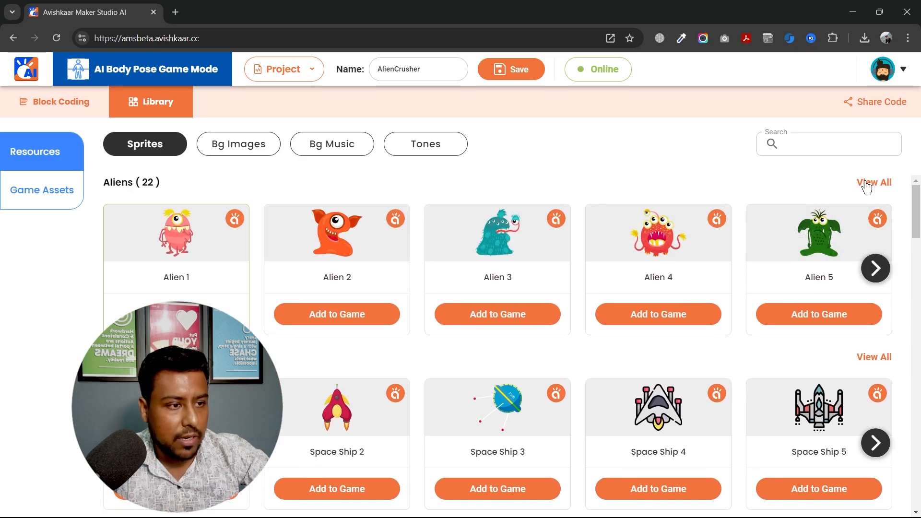
pyautogui.click(874, 182)
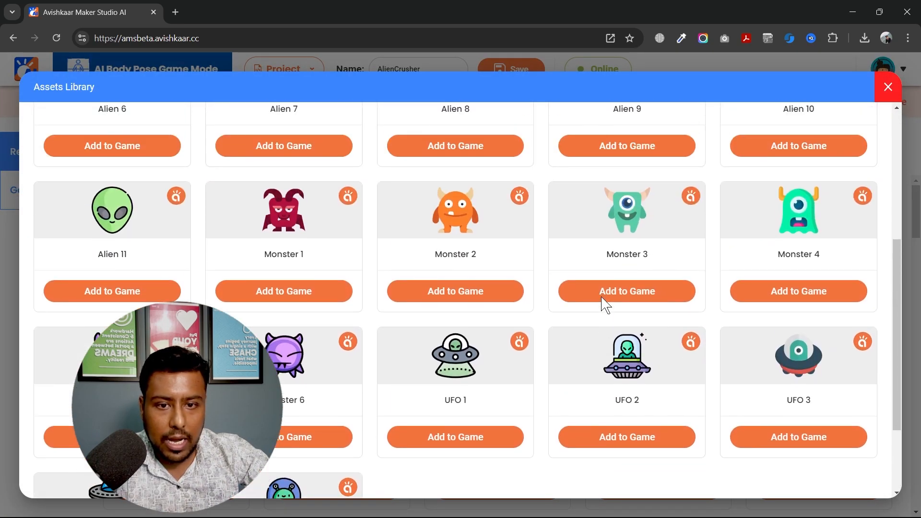
pyautogui.scroll(-3)
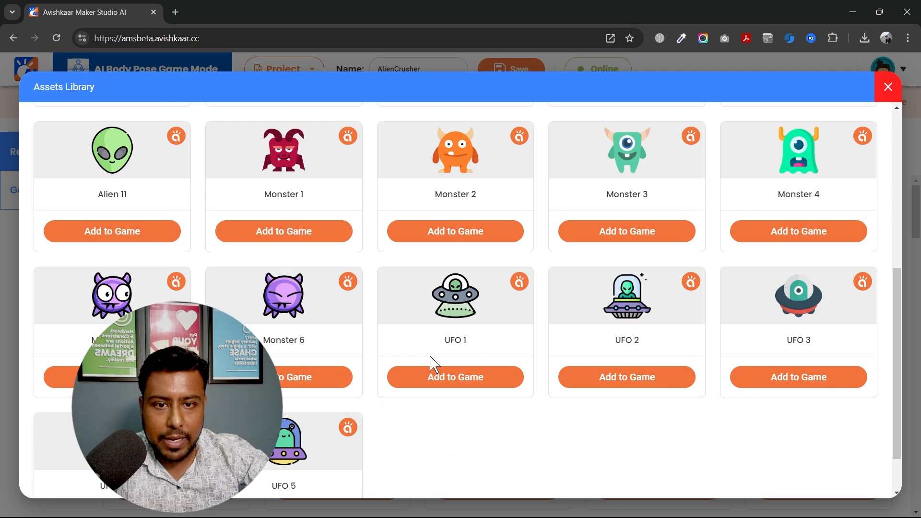
pyautogui.moveTo(292, 318)
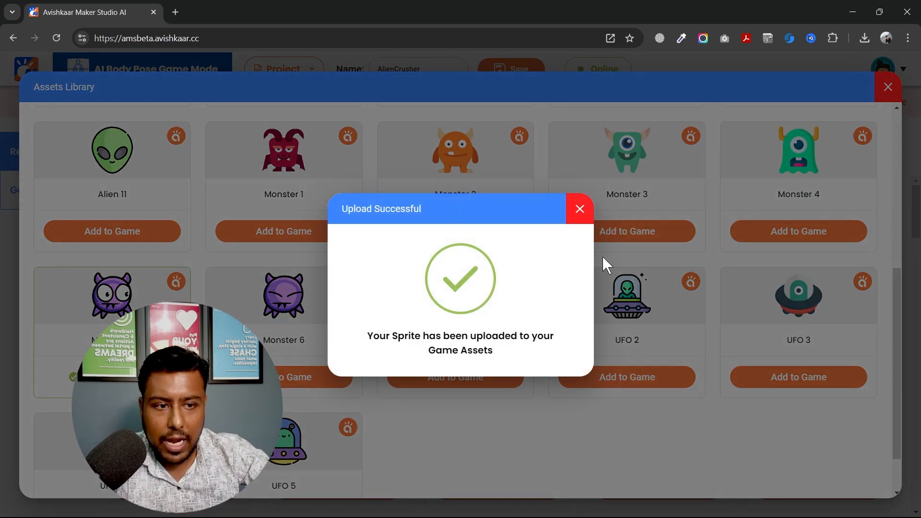
pyautogui.moveTo(604, 233)
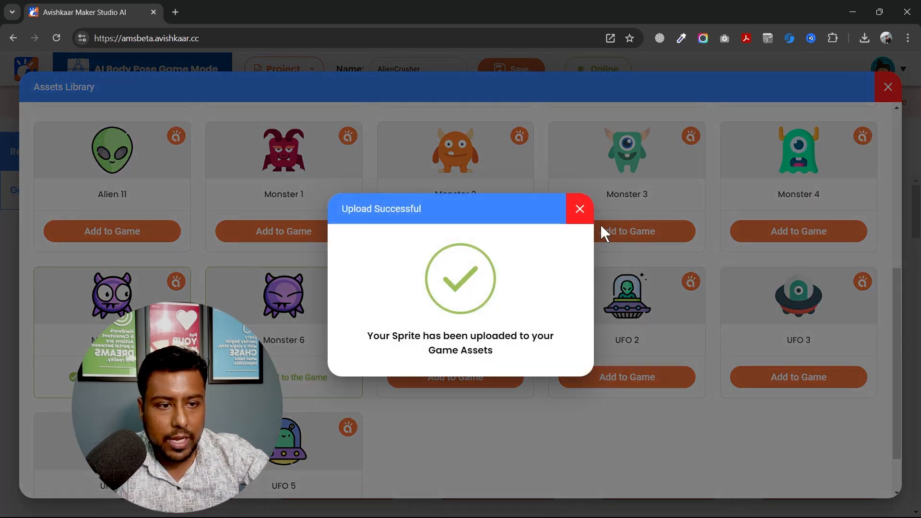
pyautogui.click(579, 210)
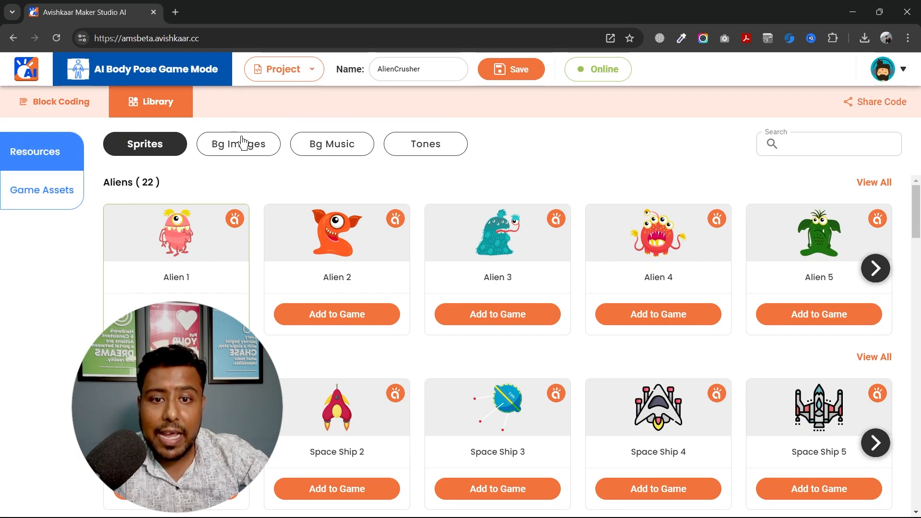
# - Add the Dungeon 1 background and Game Music 2 to the game
pyautogui.click(239, 144)
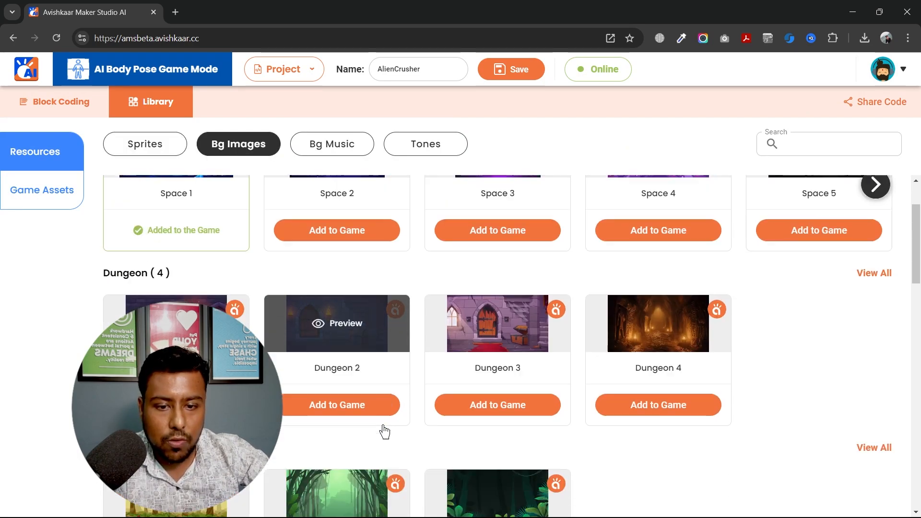
pyautogui.scroll(-3)
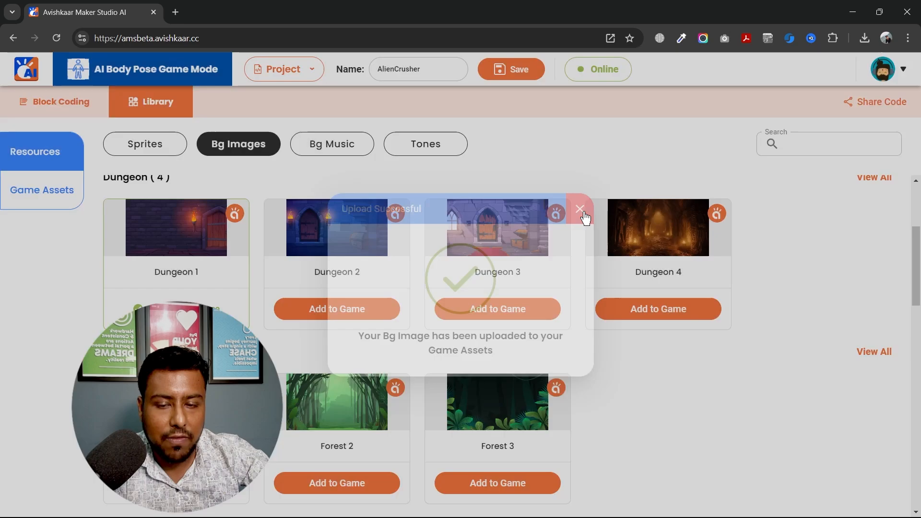
pyautogui.click(332, 144)
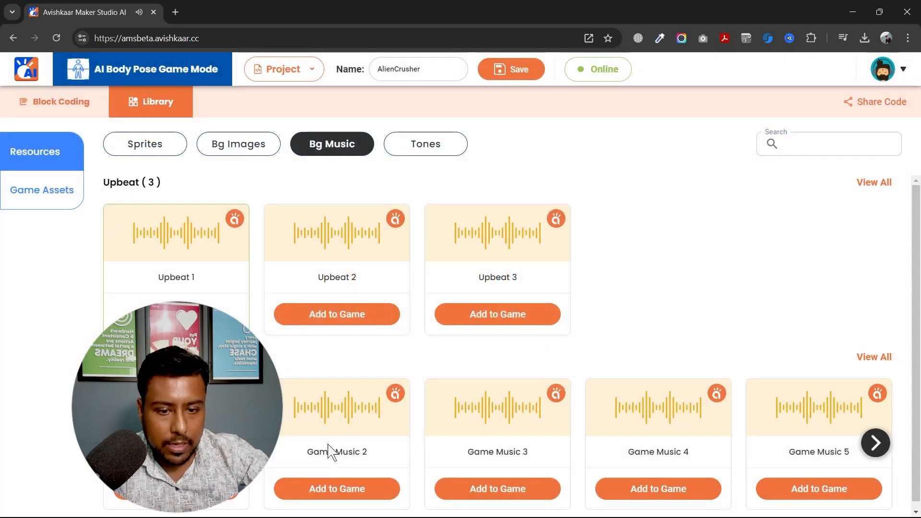
pyautogui.click(337, 489)
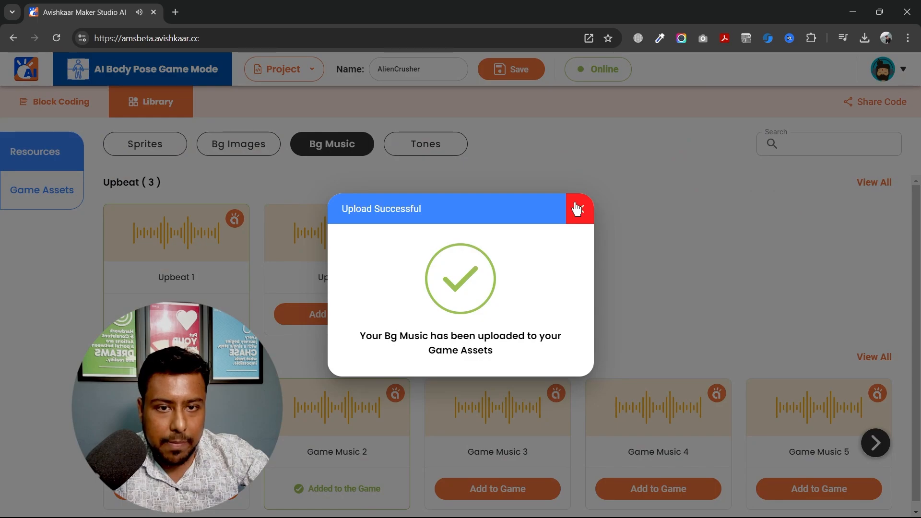
pyautogui.click(578, 209)
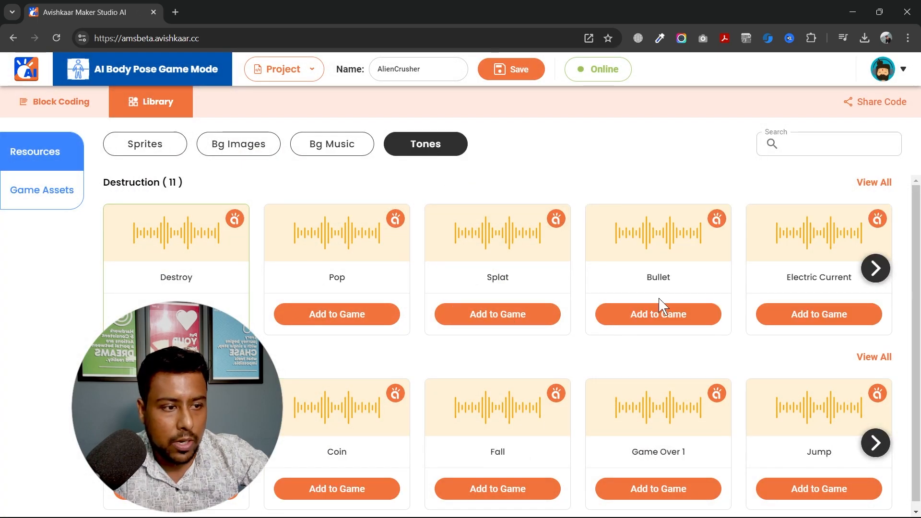
# - Preview and add the Electric Current and Splat tones to the game
pyautogui.click(819, 314)
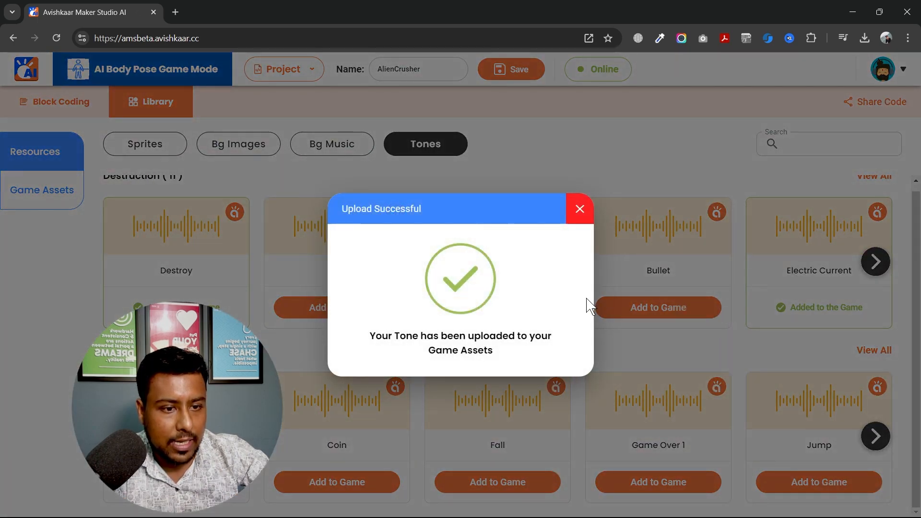
pyautogui.click(580, 209)
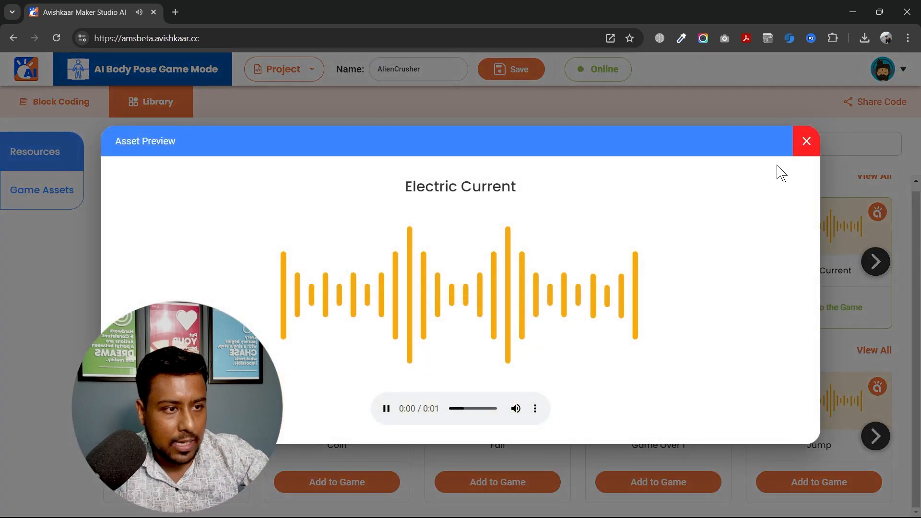
pyautogui.click(806, 141)
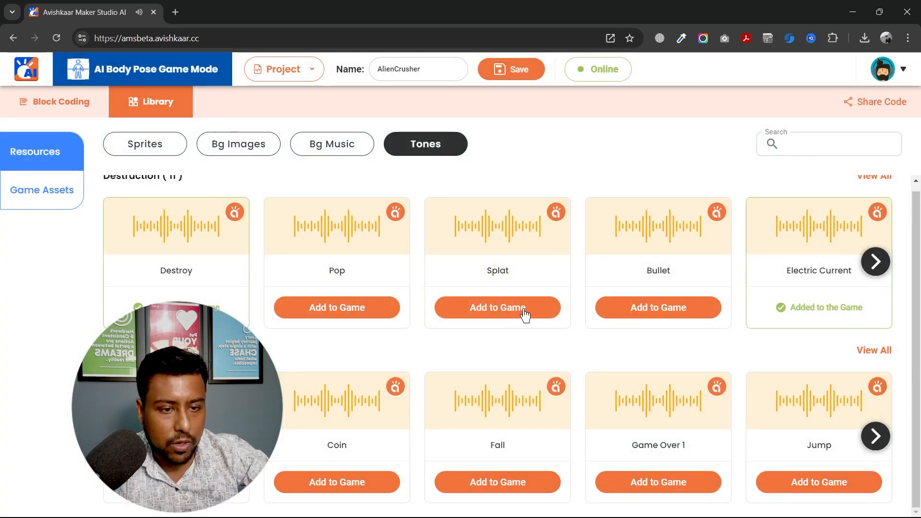
pyautogui.click(497, 226)
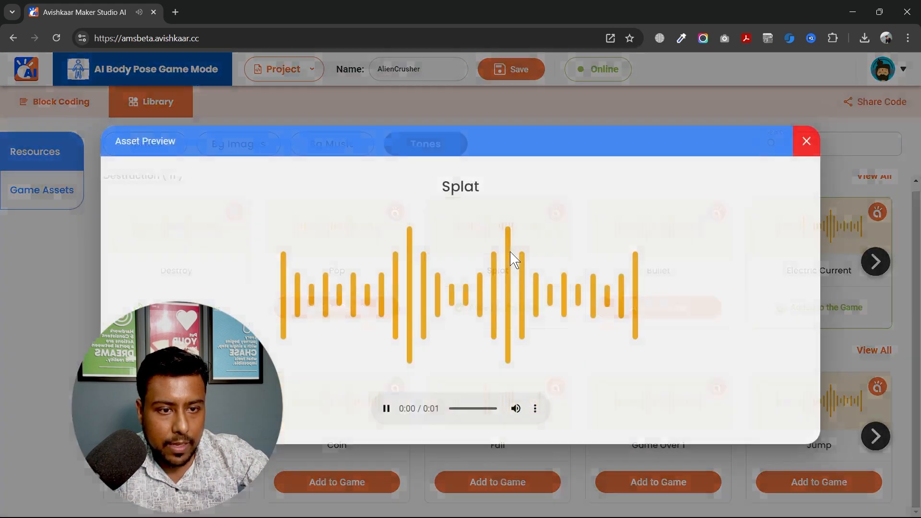
pyautogui.click(806, 141)
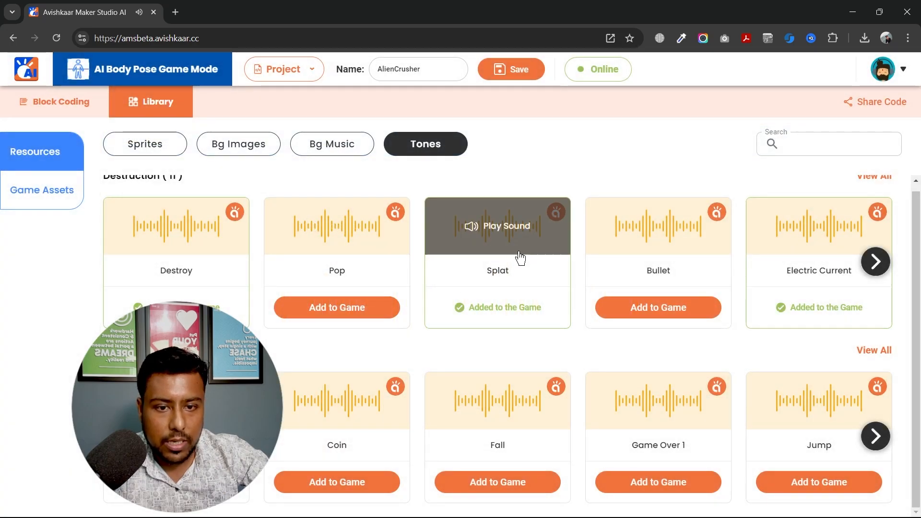
# - Delete the Electric Current tone from Game Assets
pyautogui.click(41, 190)
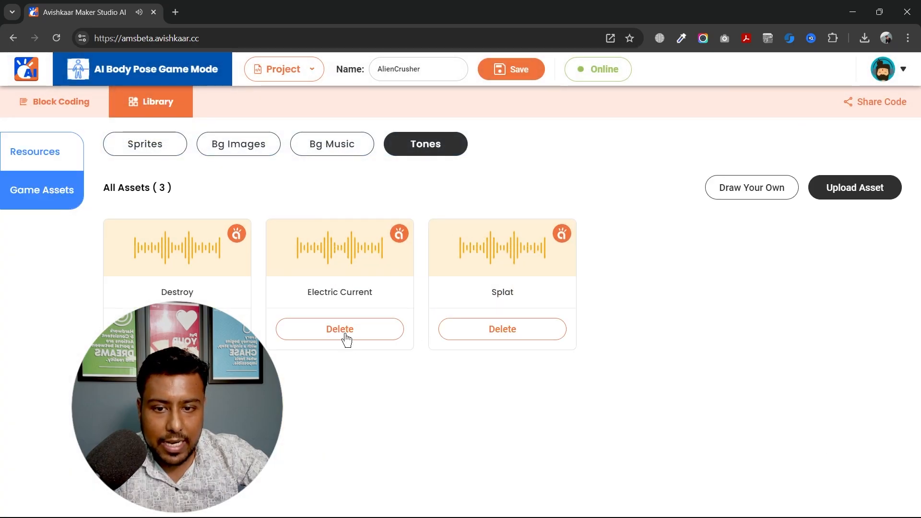
pyautogui.click(339, 329)
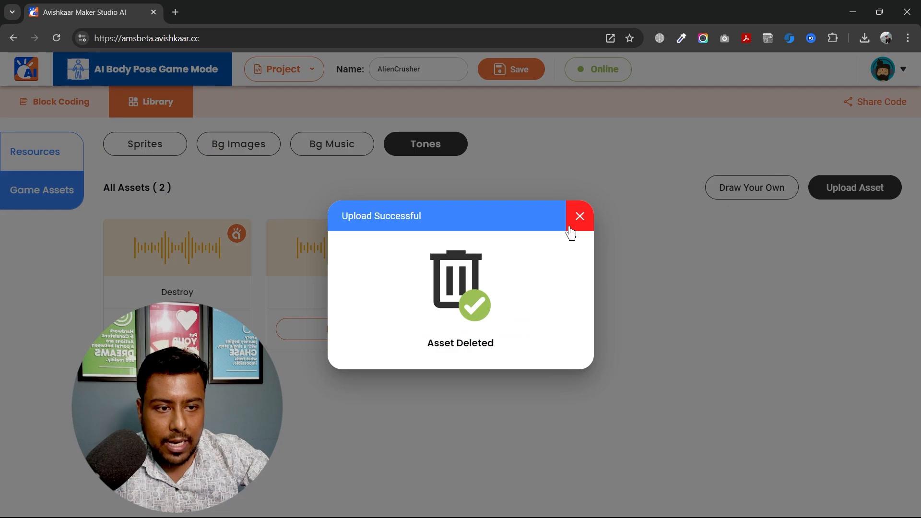
pyautogui.click(579, 216)
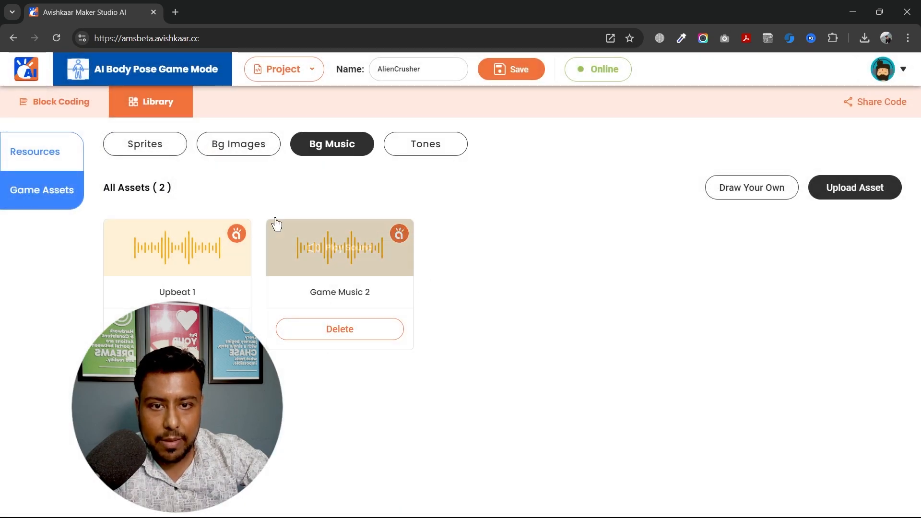
pyautogui.click(238, 144)
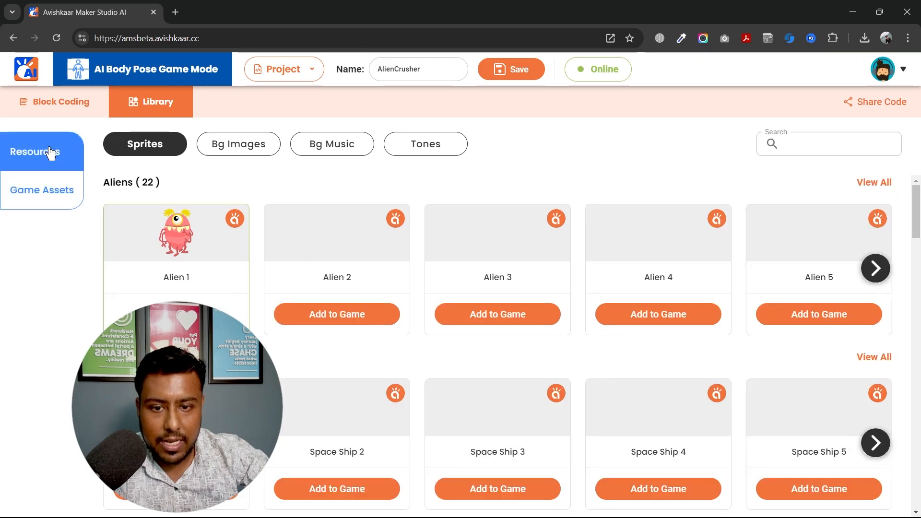
# - Create AlienMonster with a purple monster image and set its position to x 0, y 0
pyautogui.click(58, 102)
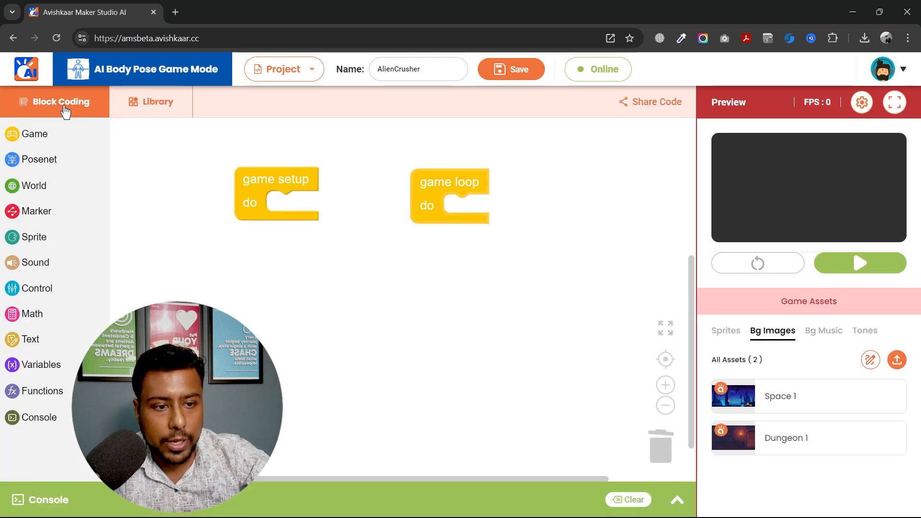
pyautogui.click(726, 330)
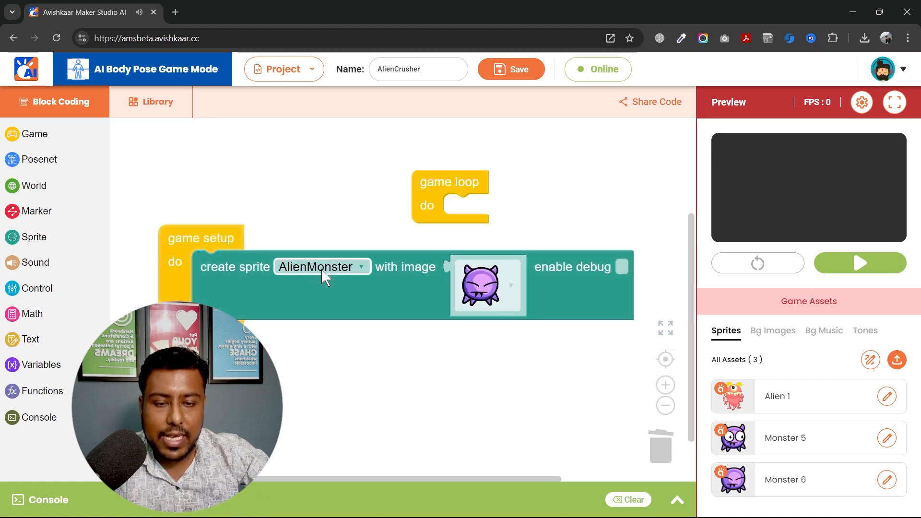
pyautogui.moveTo(322, 277)
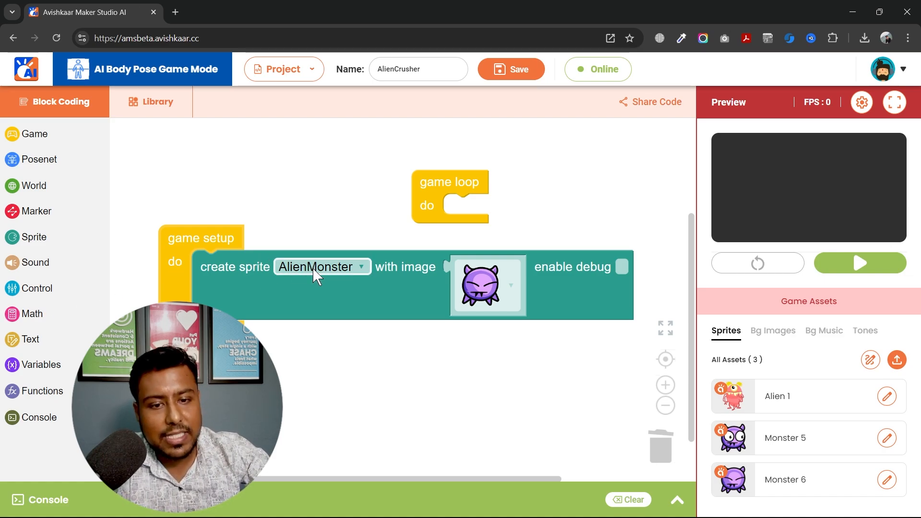
pyautogui.click(487, 286)
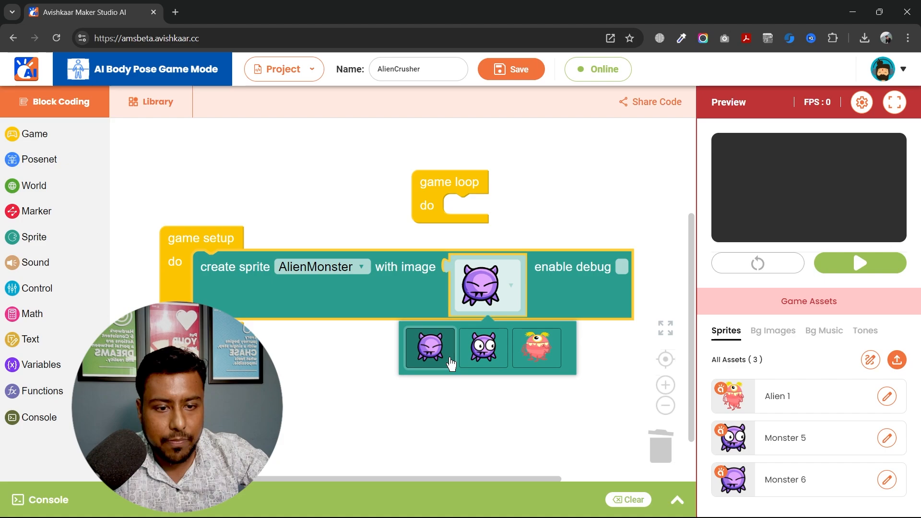
pyautogui.click(35, 237)
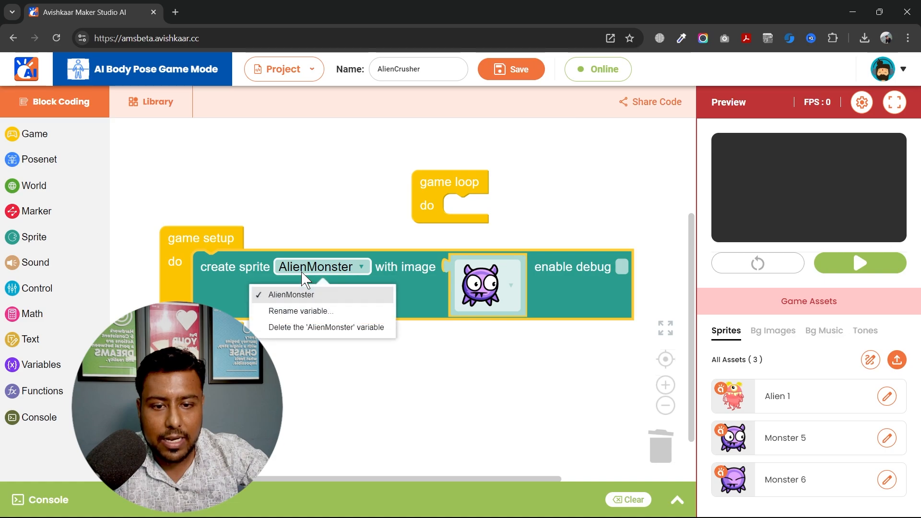
pyautogui.click(301, 311)
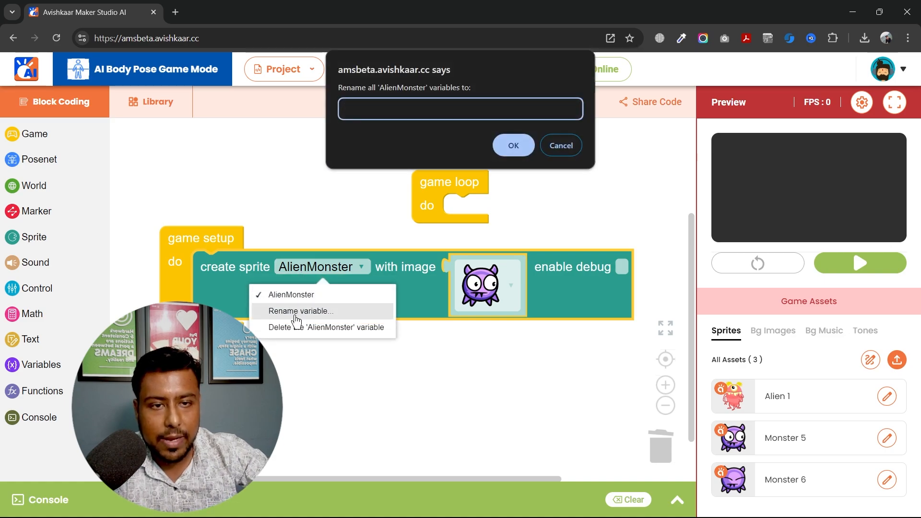
pyautogui.click(512, 145)
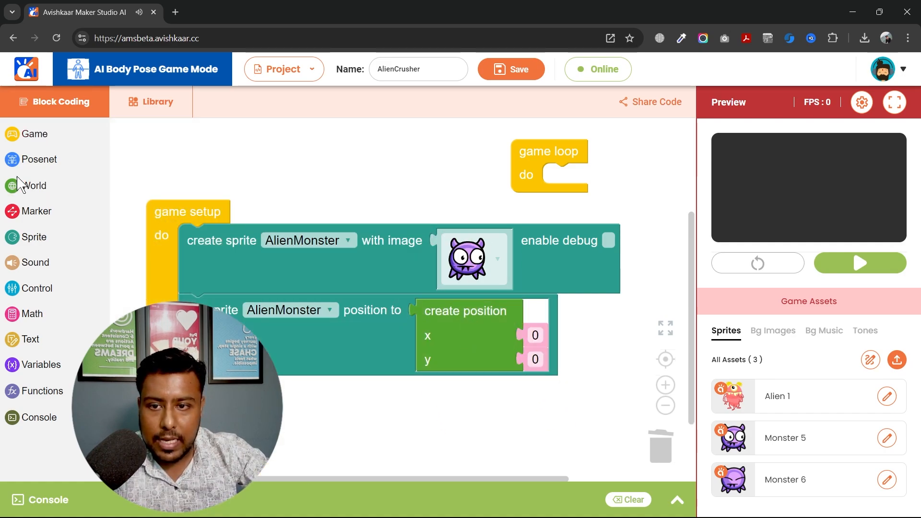
# - Use random integer blocks for AlienMonster's position: x 50–750, y 50–350
pyautogui.click(32, 313)
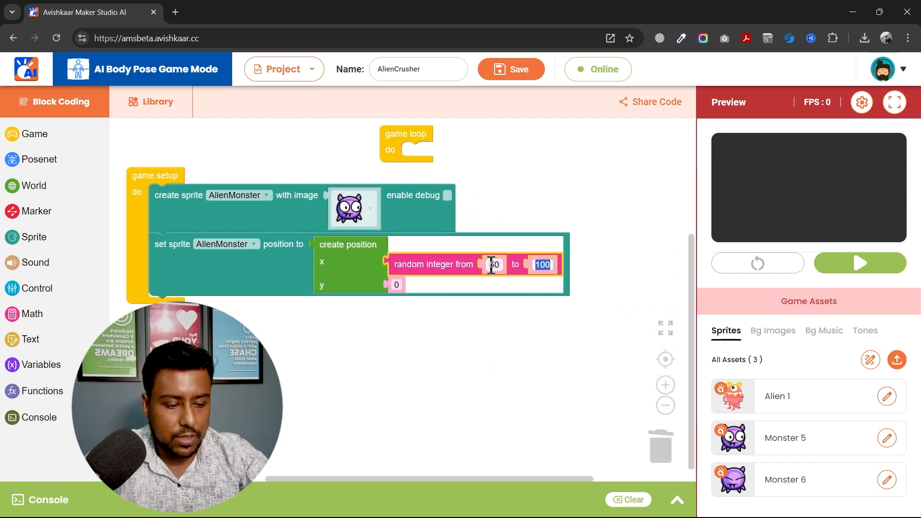
pyautogui.rightClick(464, 264)
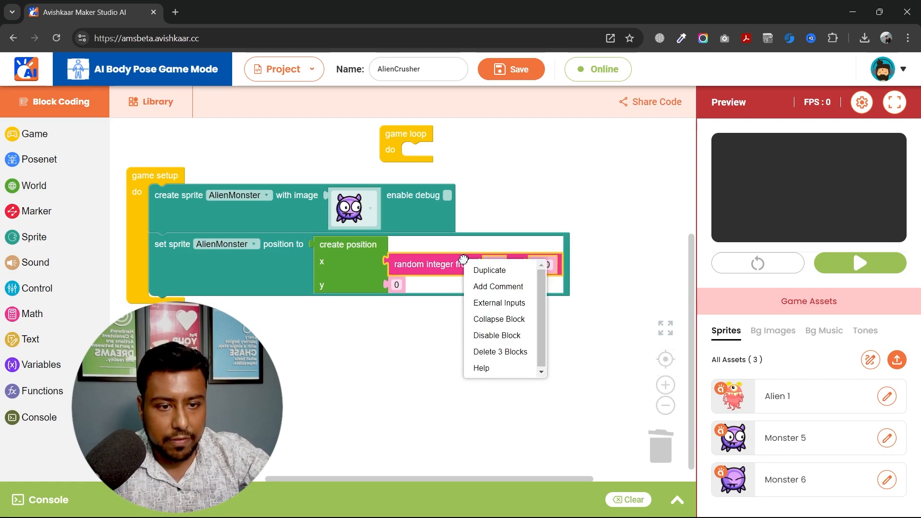
pyautogui.click(490, 270)
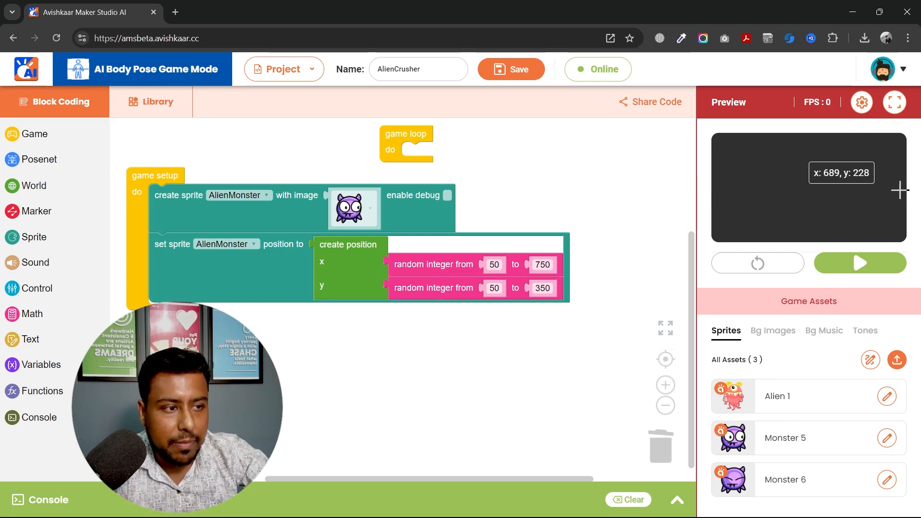
pyautogui.moveTo(803, 232)
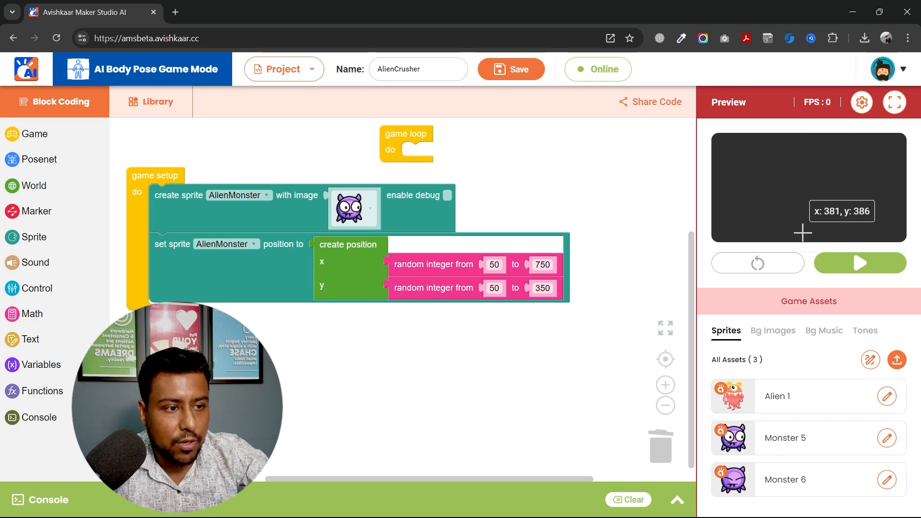
pyautogui.moveTo(812, 137)
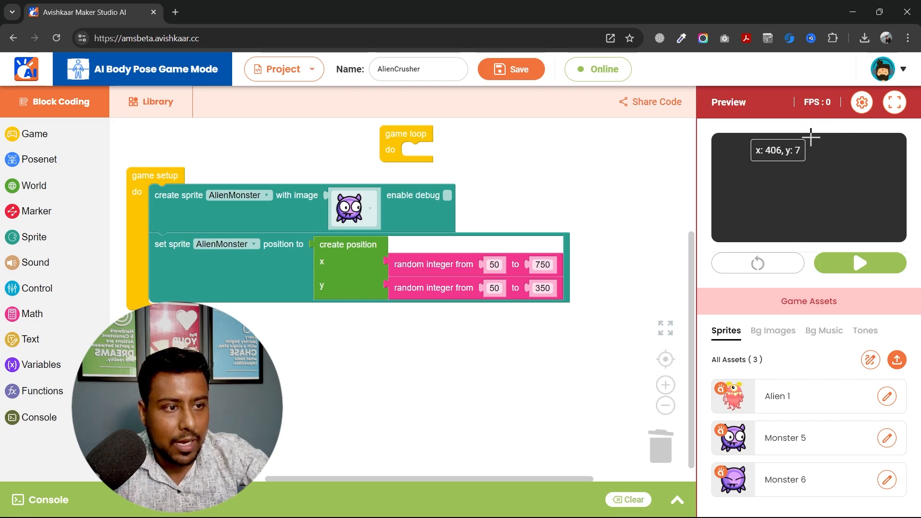
pyautogui.moveTo(798, 138)
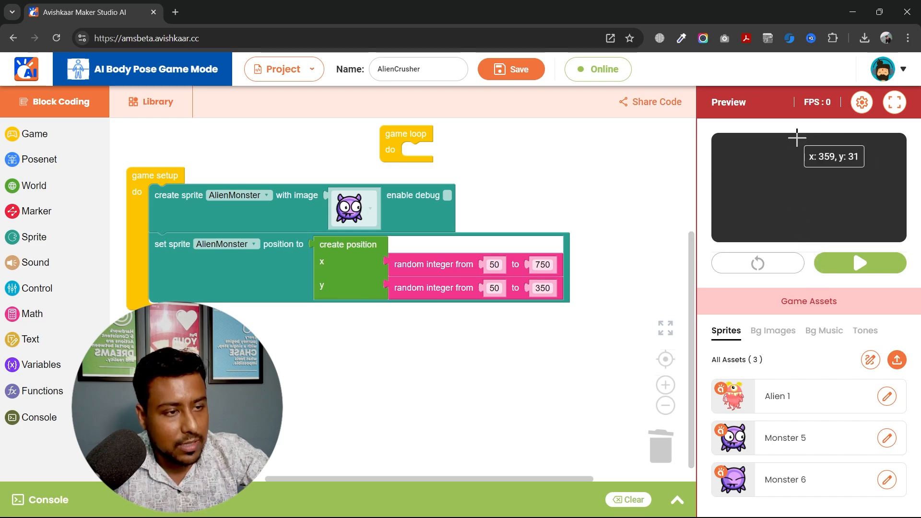
pyautogui.moveTo(805, 136)
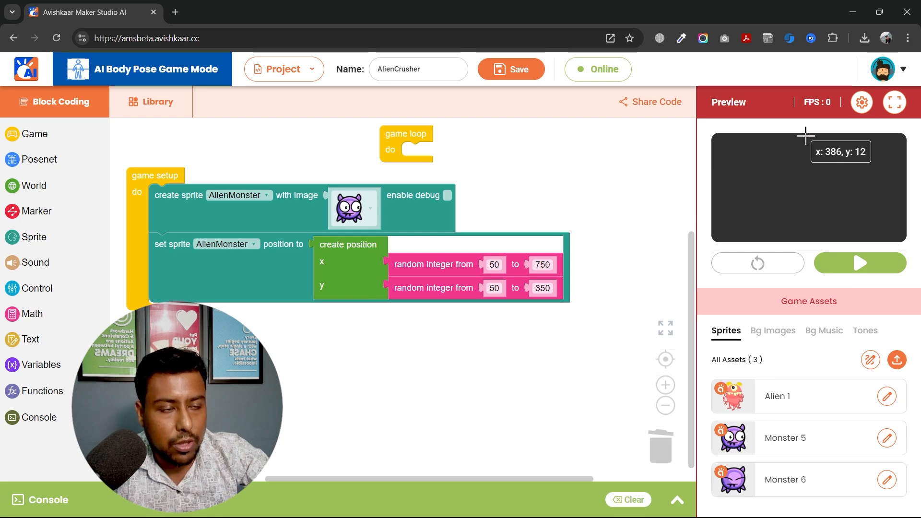
pyautogui.moveTo(536, 361)
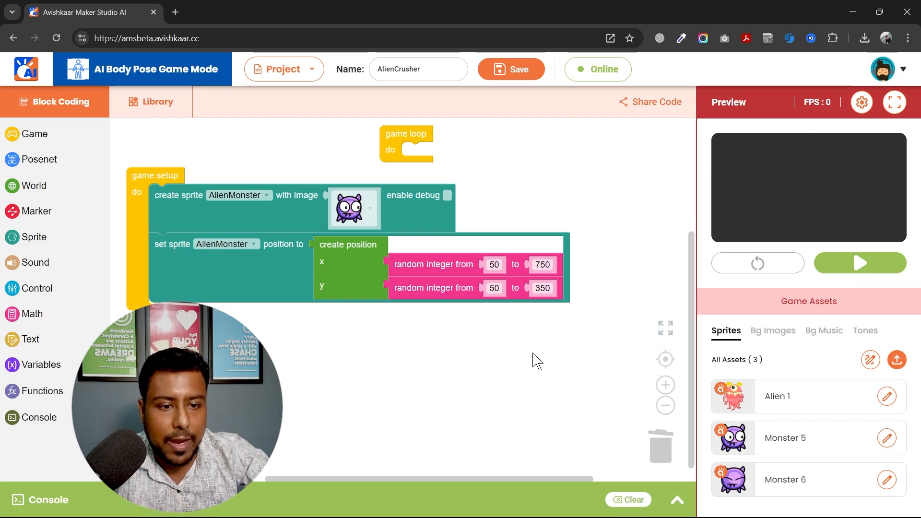
# - Save the project and restart the game in fullscreen preview to check monster placement
pyautogui.click(511, 69)
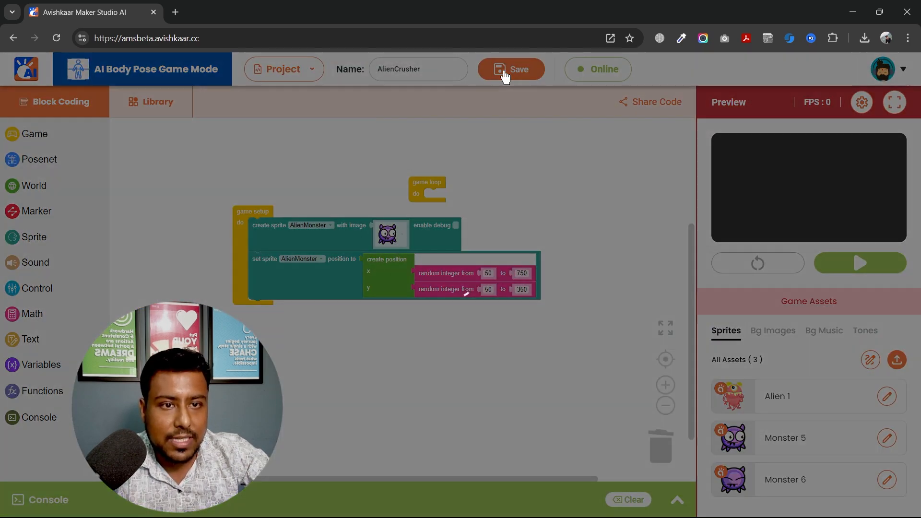
pyautogui.click(511, 69)
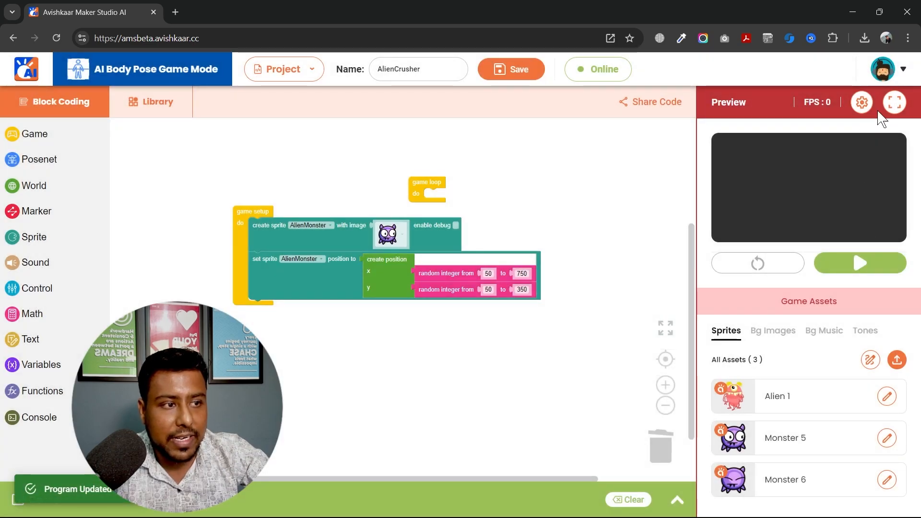
pyautogui.click(894, 102)
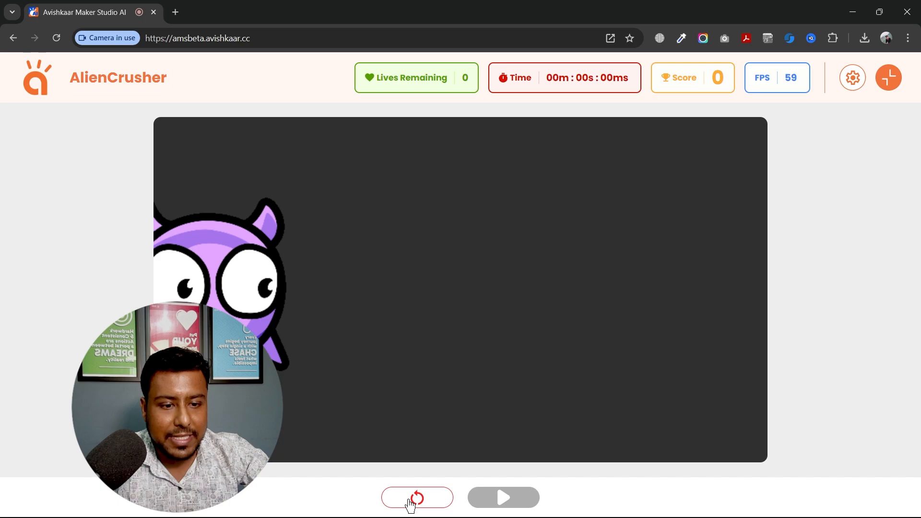
pyautogui.click(416, 497)
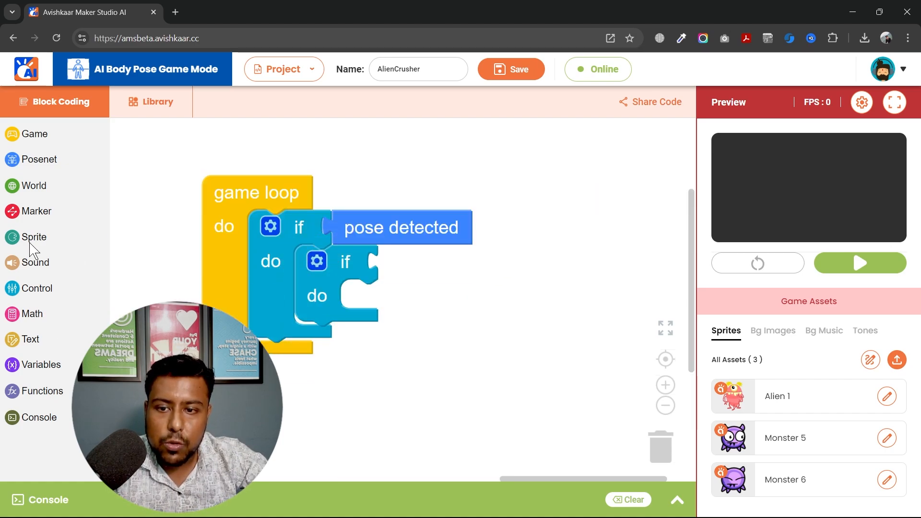
# - Nest an 'is sprite touching another sprite or marker' check for AlienMonster inside the pose check
pyautogui.click(34, 237)
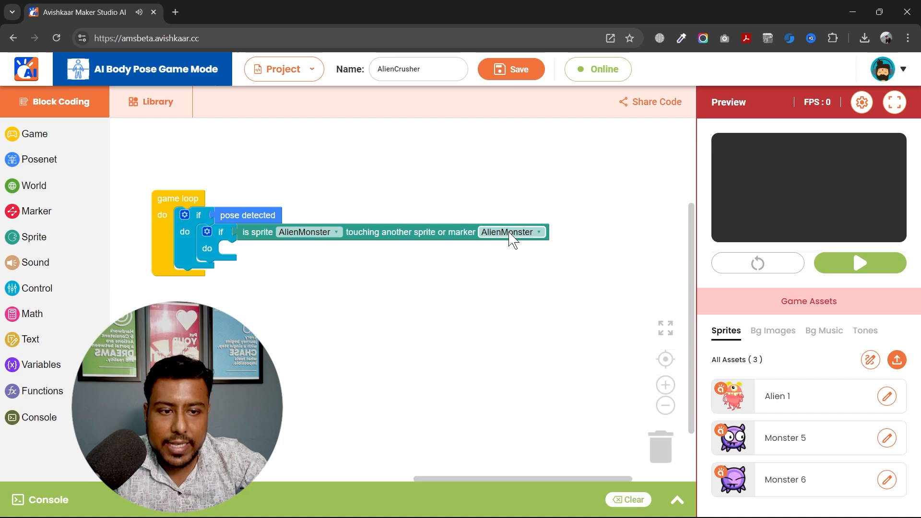
pyautogui.click(511, 231)
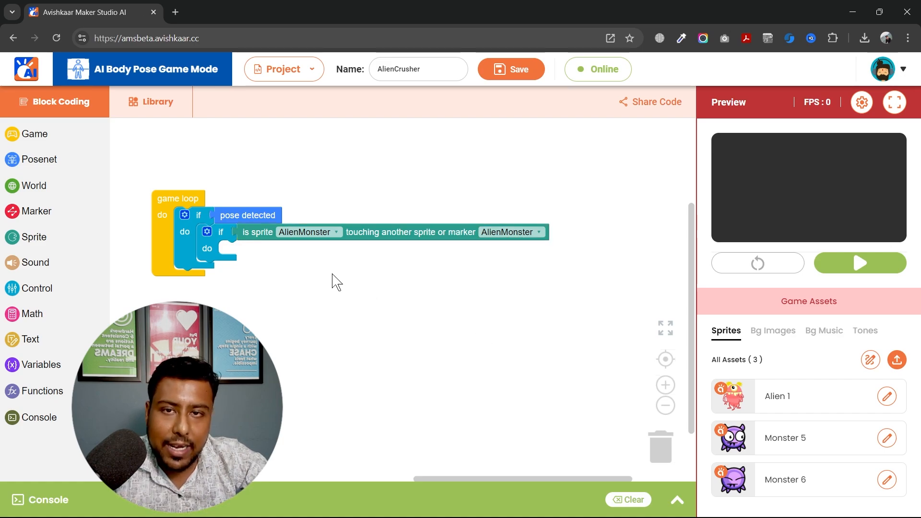
pyautogui.moveTo(349, 326)
pyautogui.write('M')
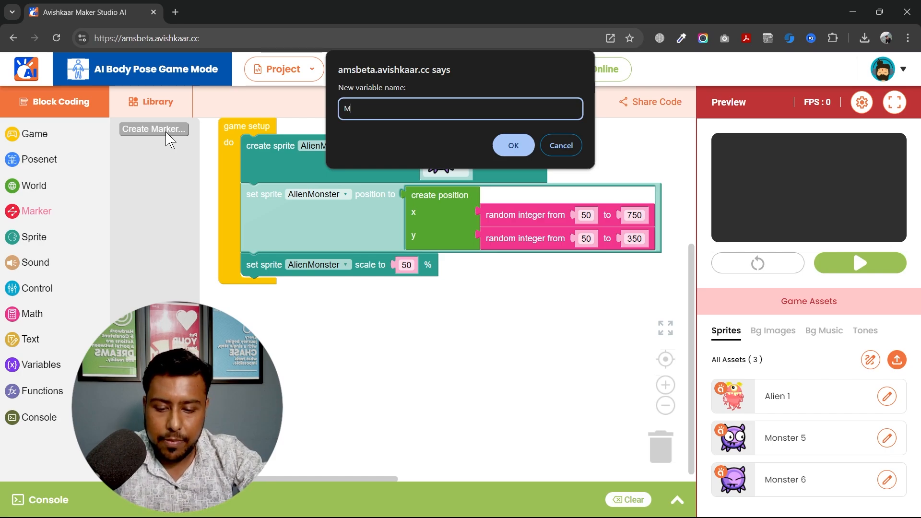
# - Name the new markers Marker1 and Marker2, assigning Marker1 to the first create marker block
pyautogui.write('arker1')
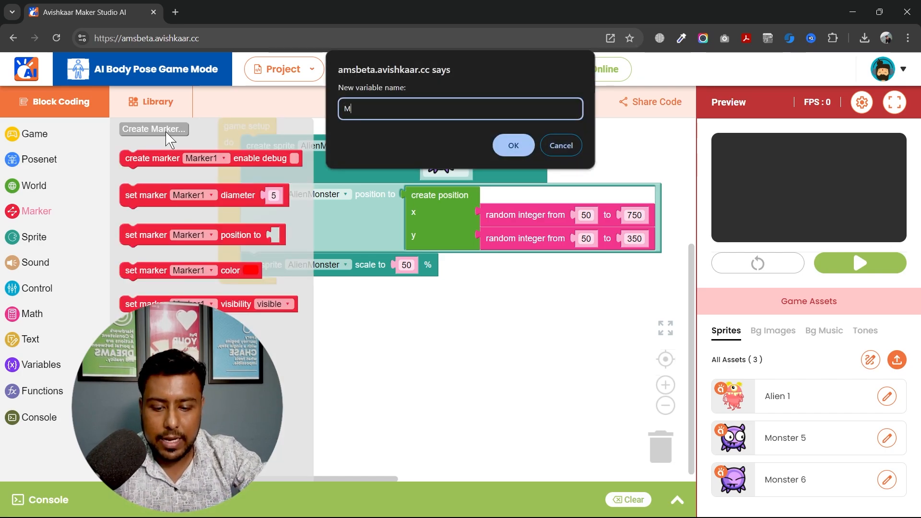
pyautogui.write('arker')
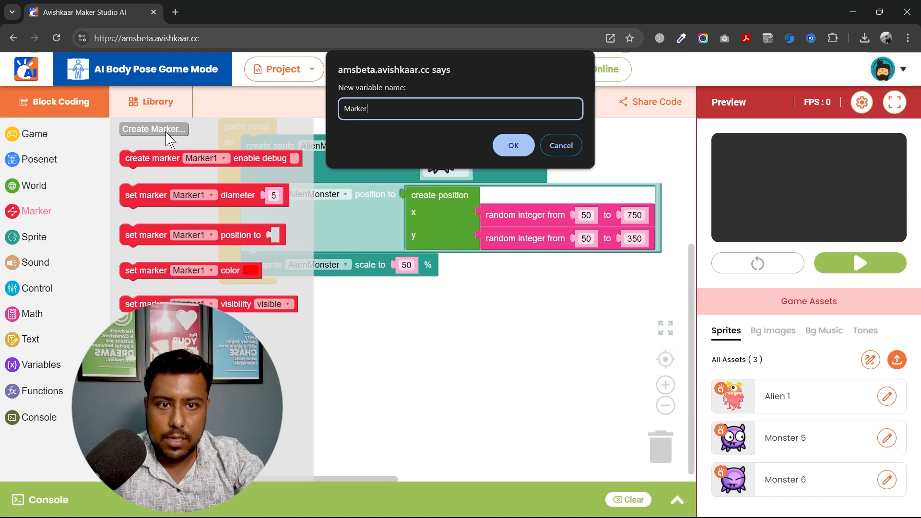
pyautogui.click(513, 145)
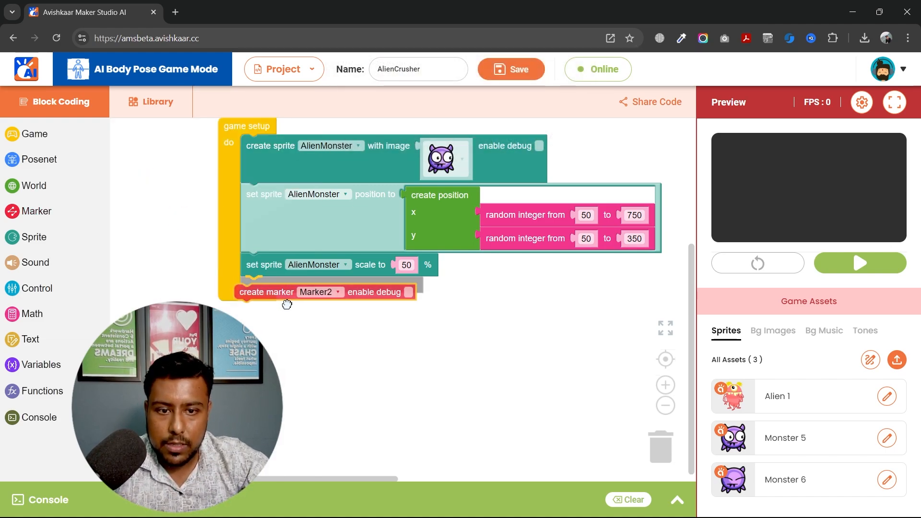
pyautogui.click(321, 292)
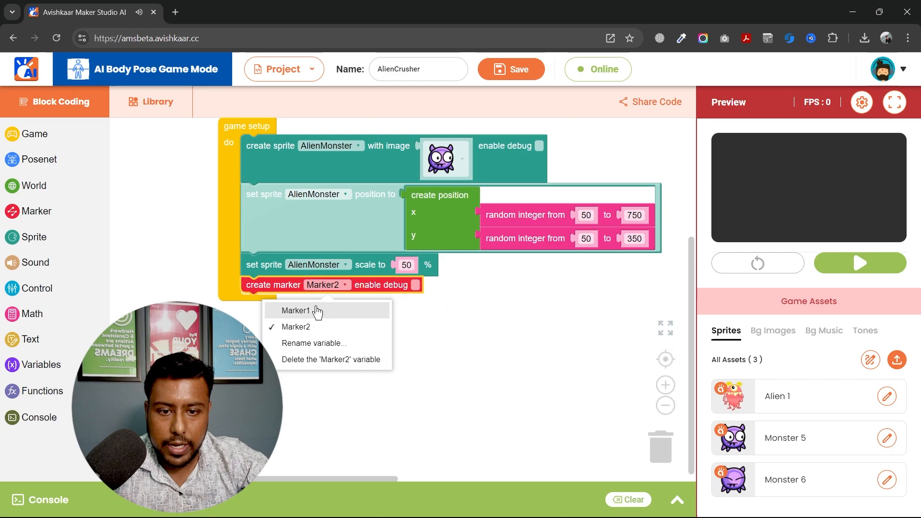
pyautogui.click(296, 310)
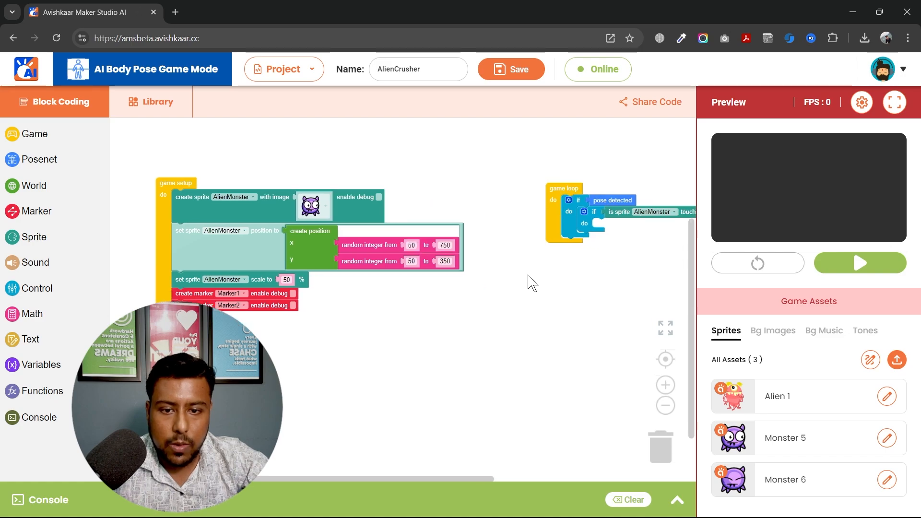
# - Add a set marker diameter block below the two create marker blocks
pyautogui.click(34, 211)
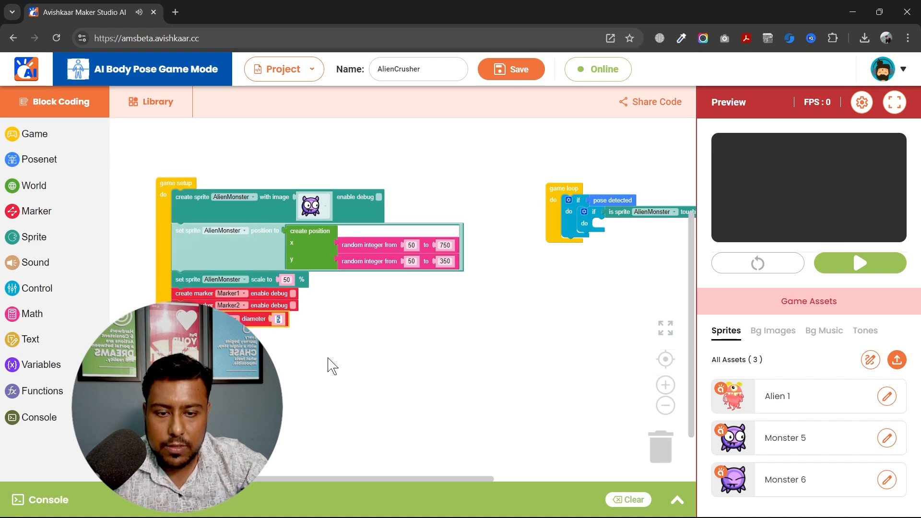
pyautogui.rightClick(253, 319)
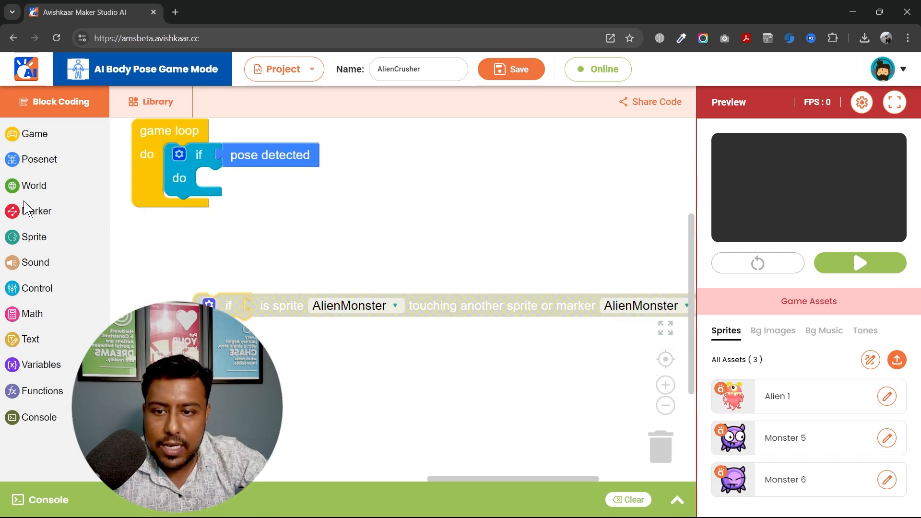
# - Set Marker1's position to the right wrist keypoint and Marker2's to the left wrist
pyautogui.click(36, 211)
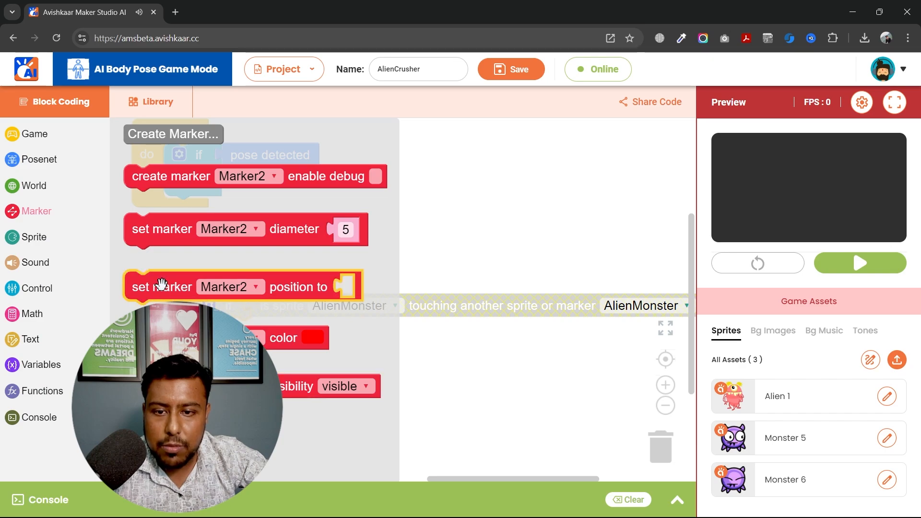
pyautogui.click(303, 183)
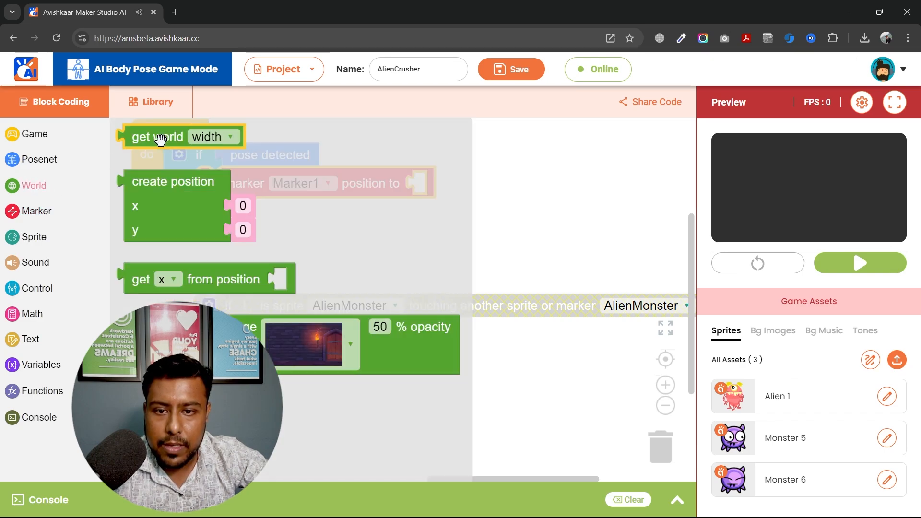
pyautogui.click(40, 159)
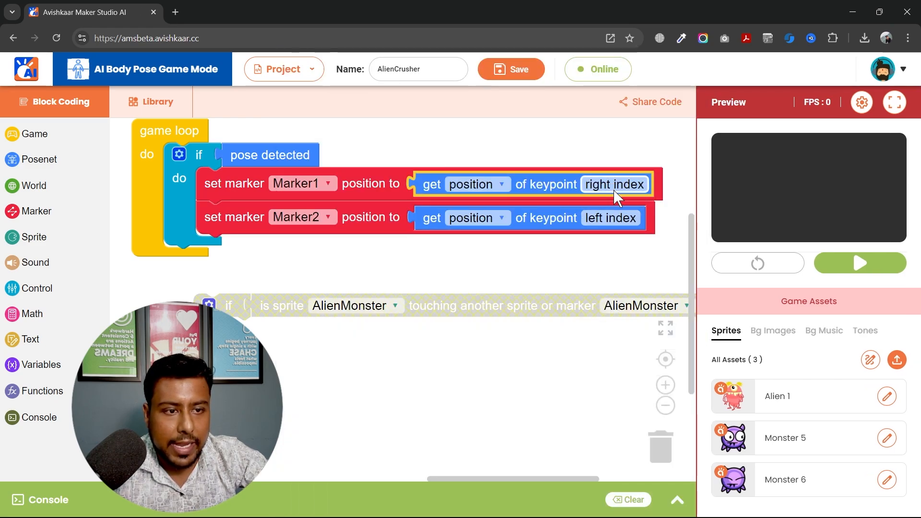
pyautogui.click(614, 184)
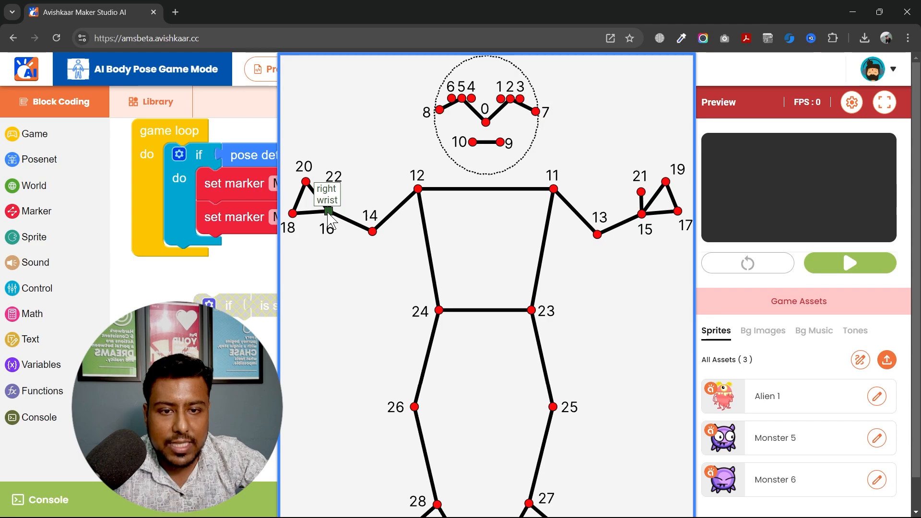
pyautogui.moveTo(641, 233)
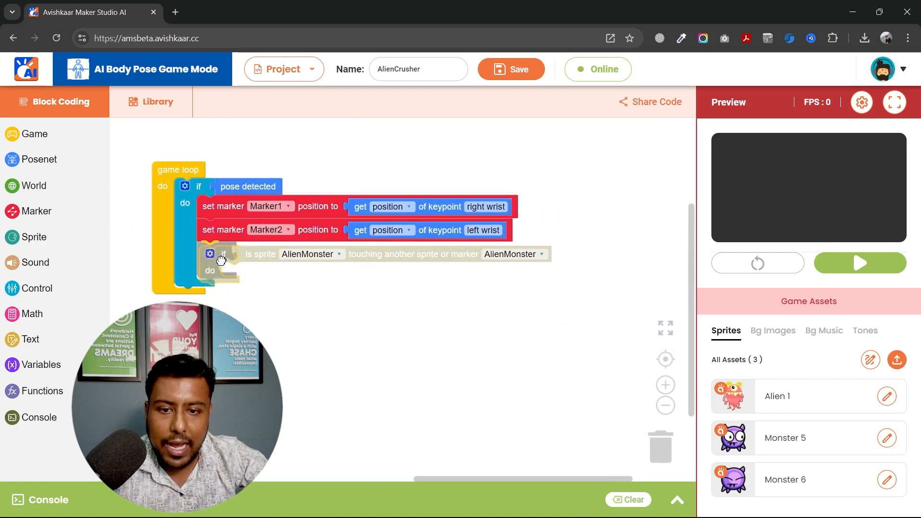
# - Put the 'AlienMonster touching Marker1 and Marker2' check inside the pose check
pyautogui.click(538, 254)
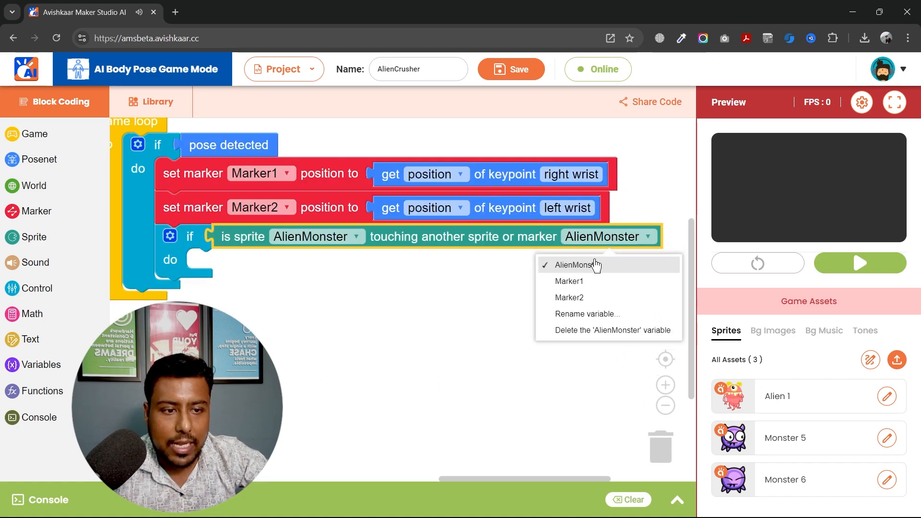
pyautogui.click(568, 280)
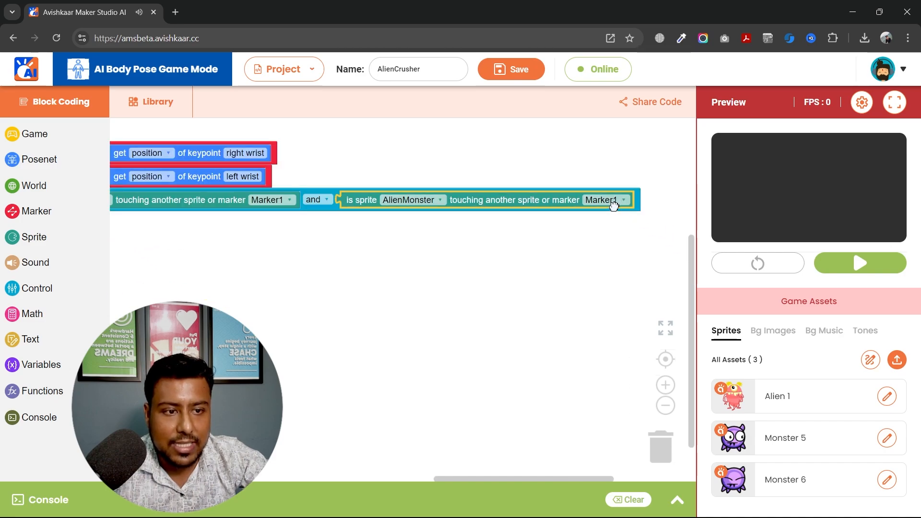
pyautogui.click(614, 206)
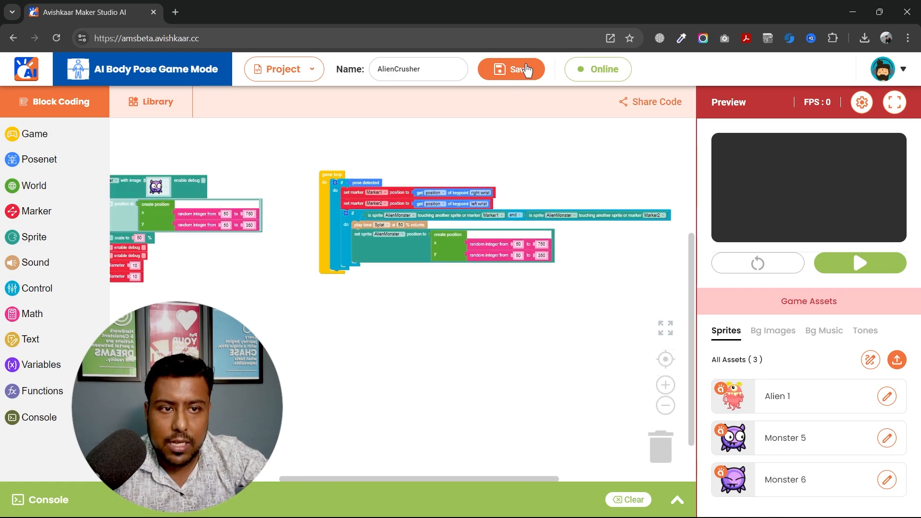
pyautogui.click(860, 262)
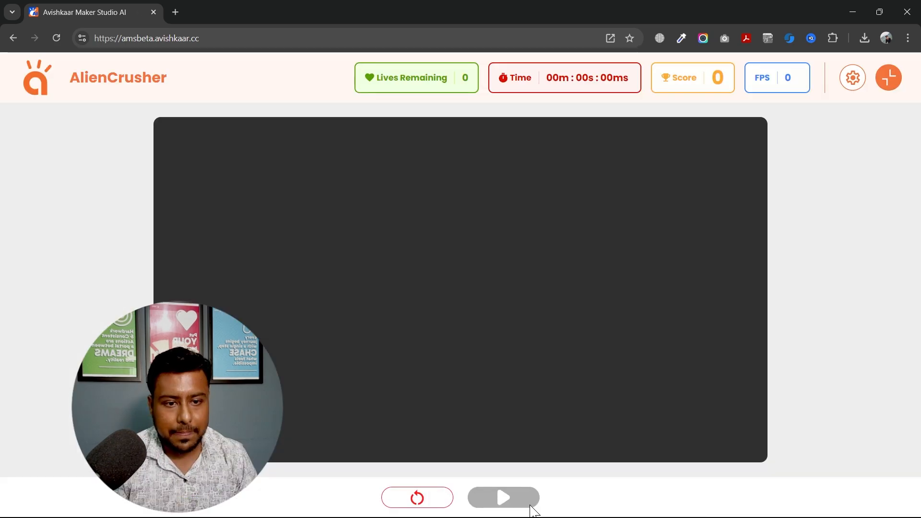
pyautogui.click(502, 497)
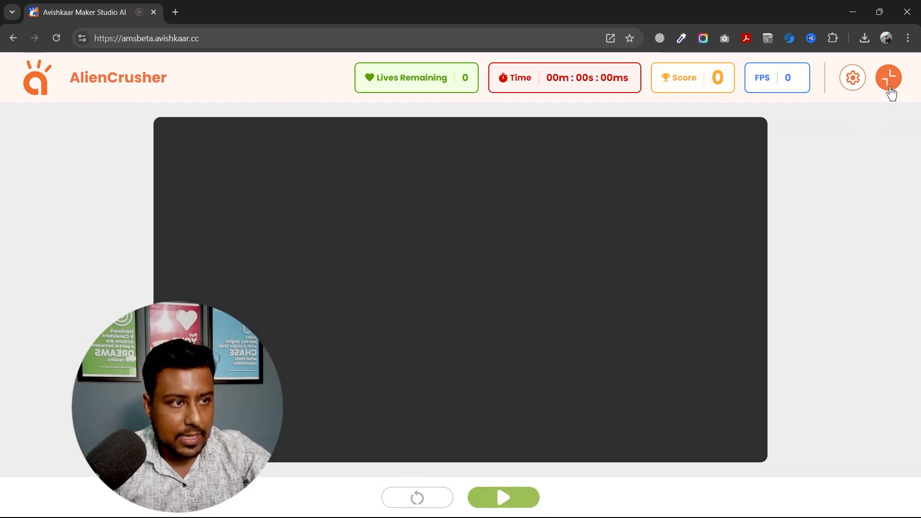
pyautogui.click(889, 76)
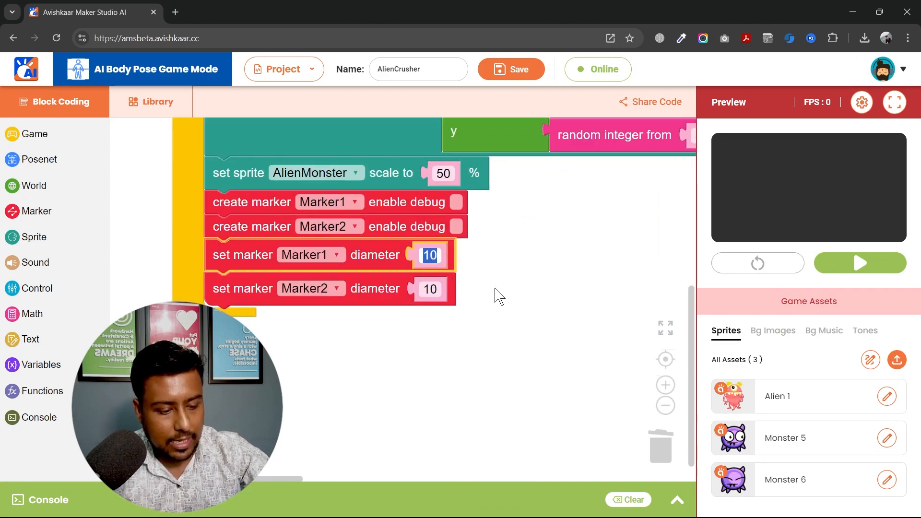
# - Set both marker diameters to 15, colour Marker1 and Marker2 red, and save
pyautogui.write('15')
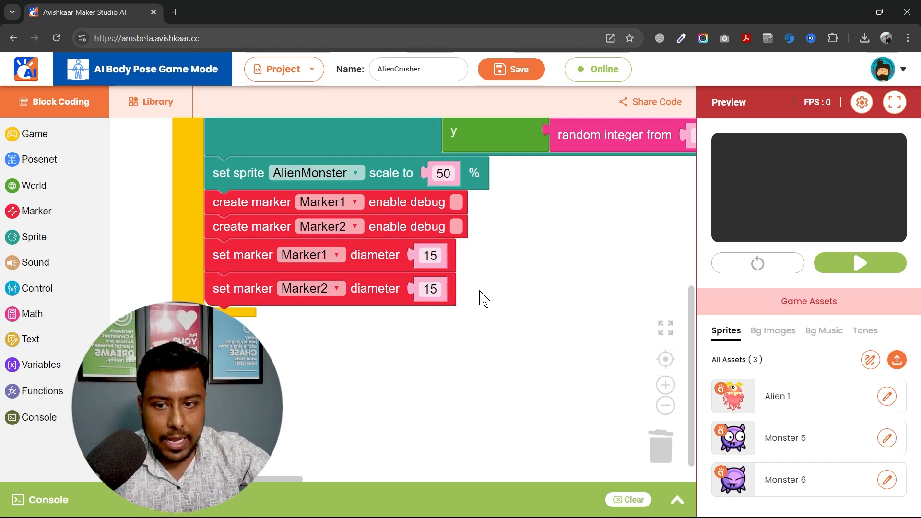
pyautogui.moveTo(34, 220)
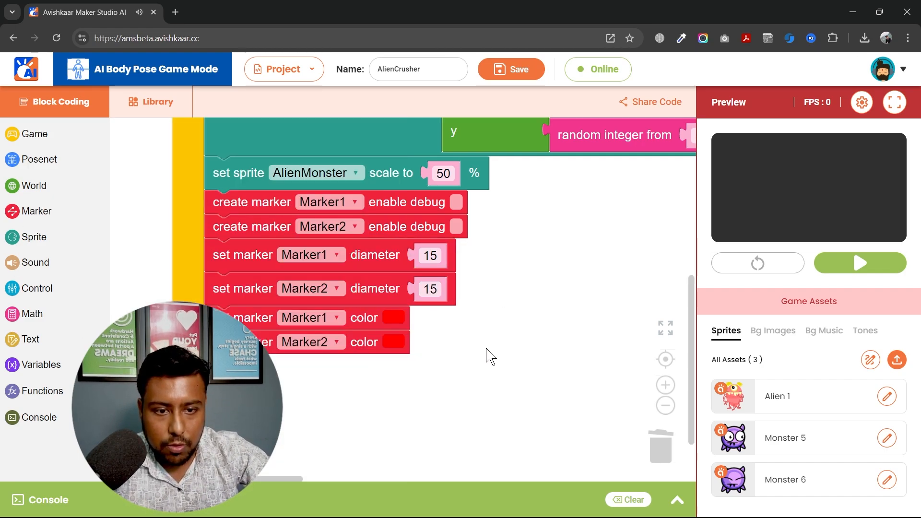
pyautogui.click(666, 327)
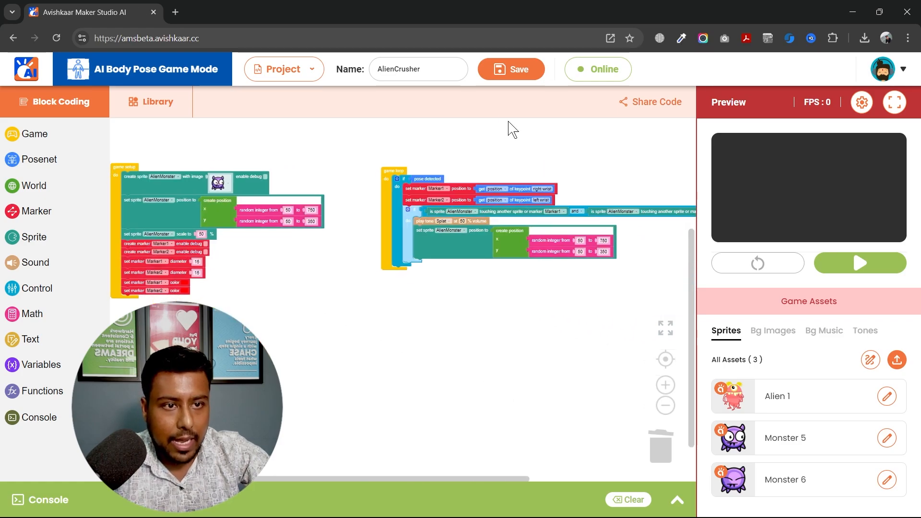
pyautogui.click(511, 69)
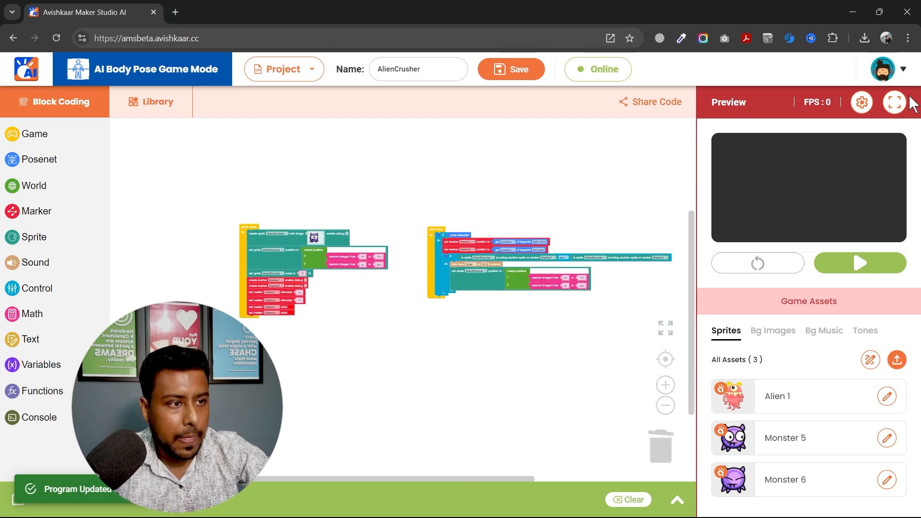
# - Run the game in full-screen preview to see the monster beside a red wrist marker
pyautogui.click(894, 102)
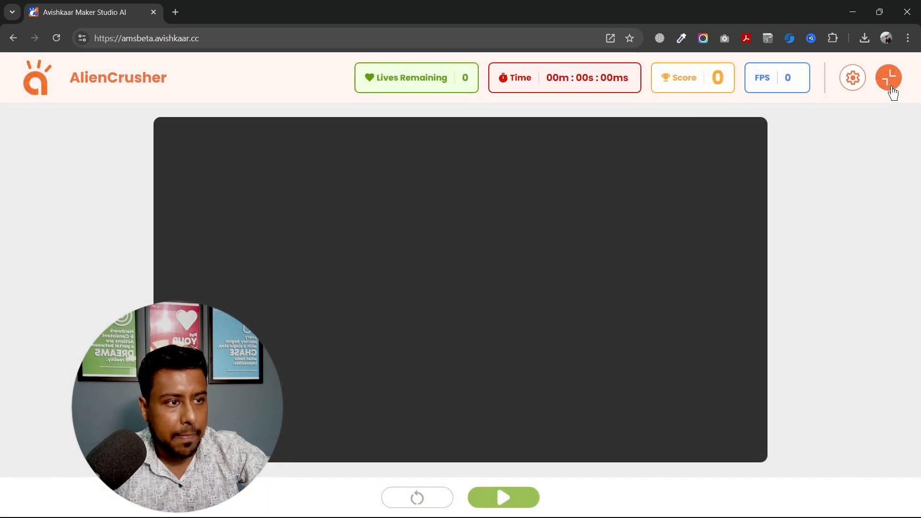
pyautogui.click(851, 77)
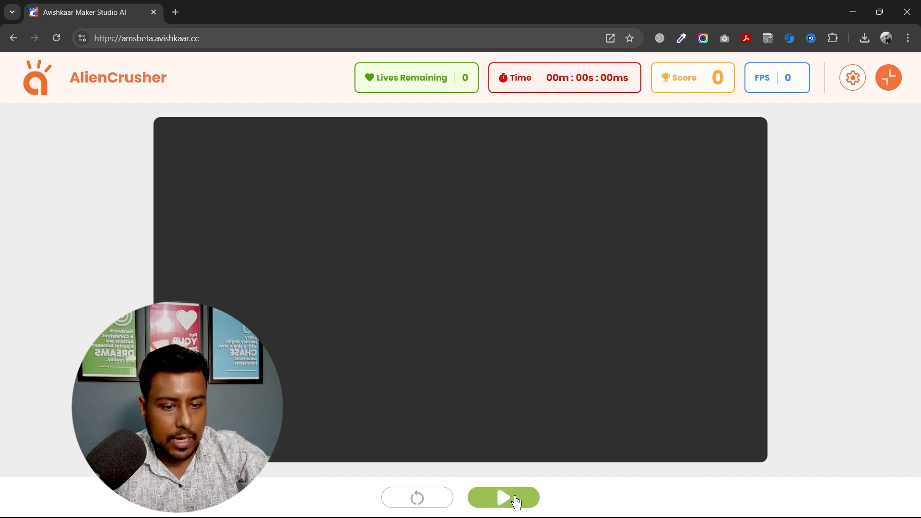
pyautogui.click(503, 498)
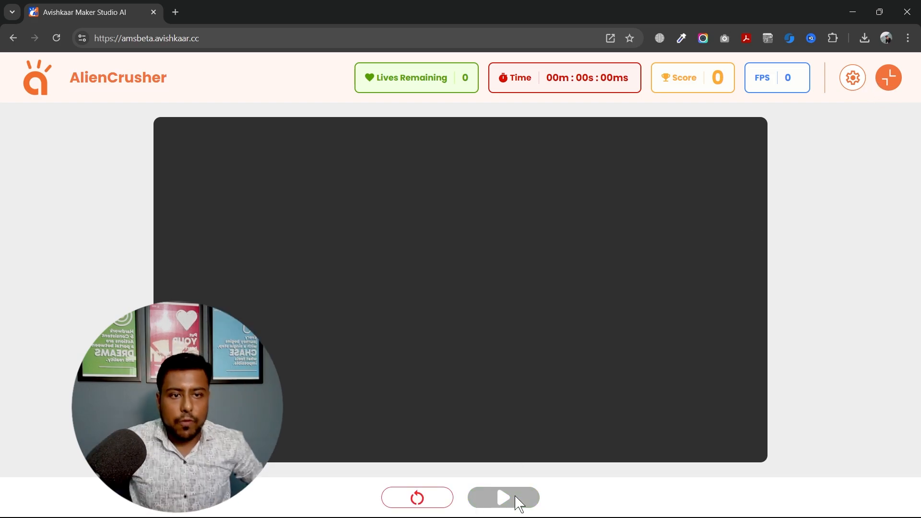
pyautogui.click(503, 498)
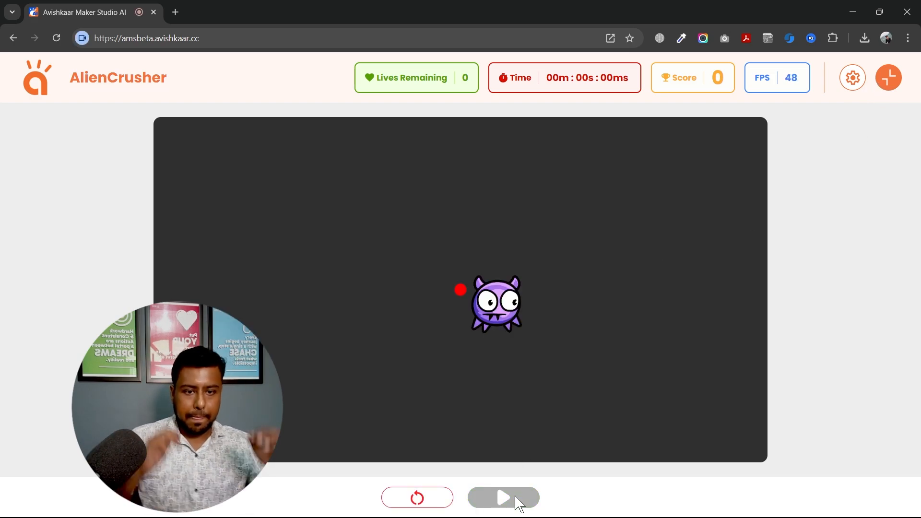
pyautogui.click(502, 497)
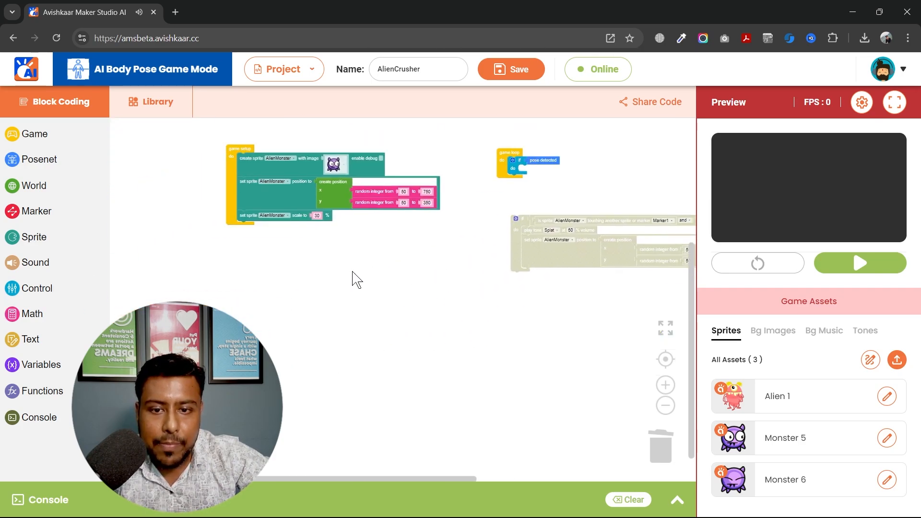
# - Search the sprite library for boxing gloves and add the glove sprite to the game
pyautogui.click(151, 101)
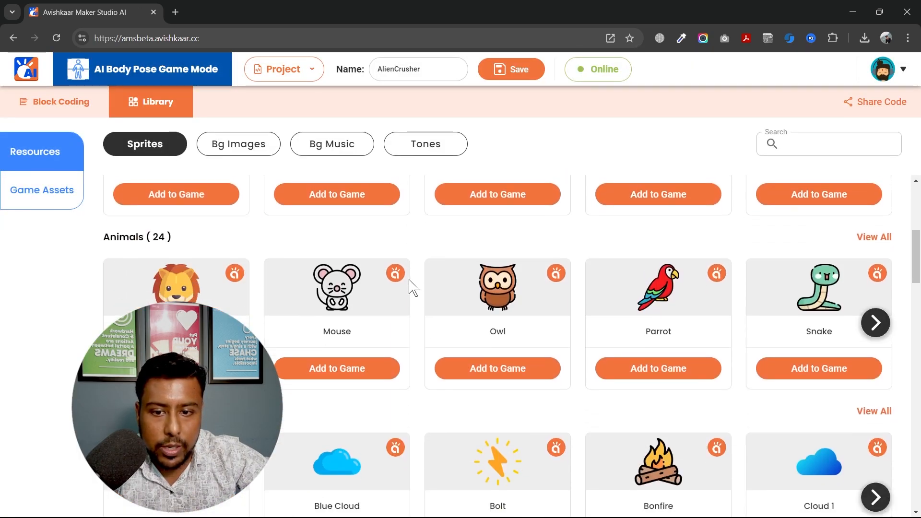
pyautogui.scroll(-3)
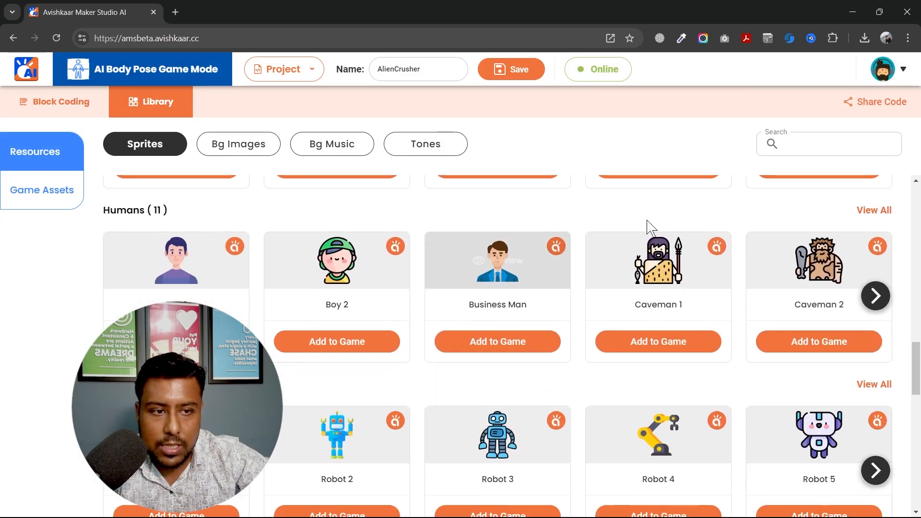
pyautogui.click(829, 143)
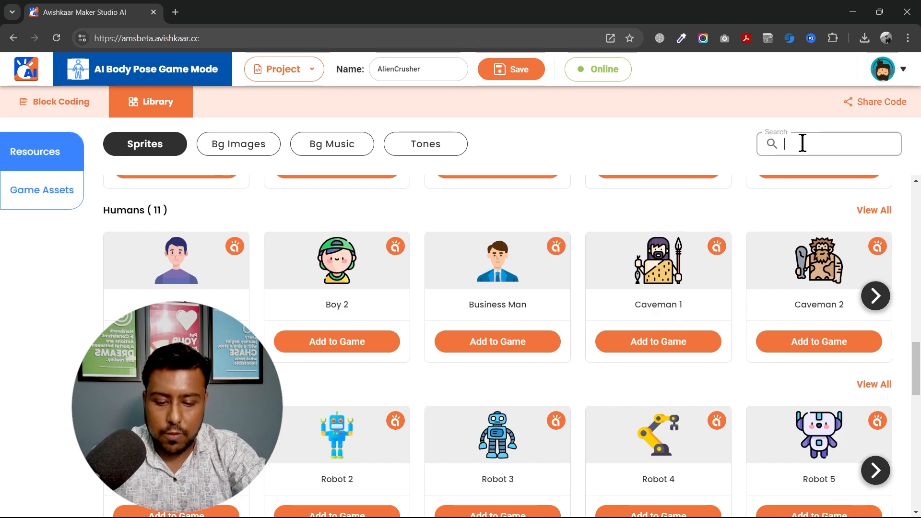
pyautogui.write('boin')
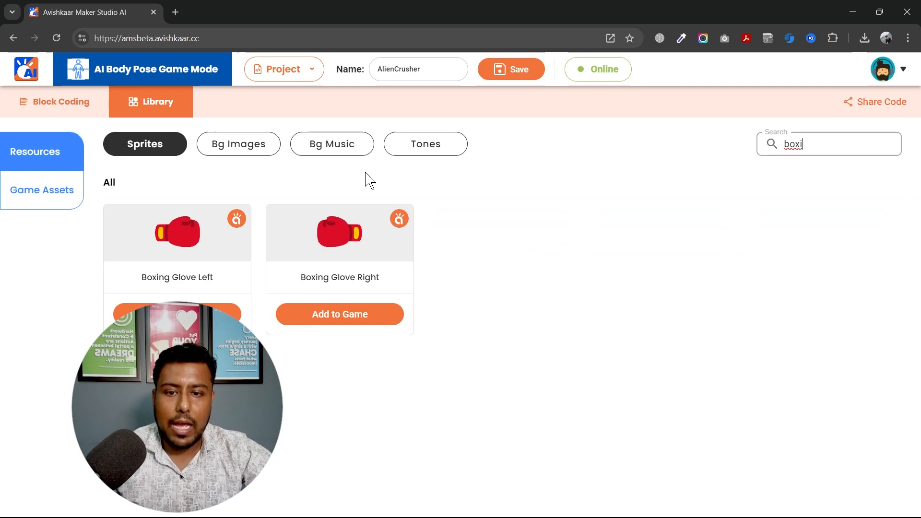
pyautogui.moveTo(340, 232)
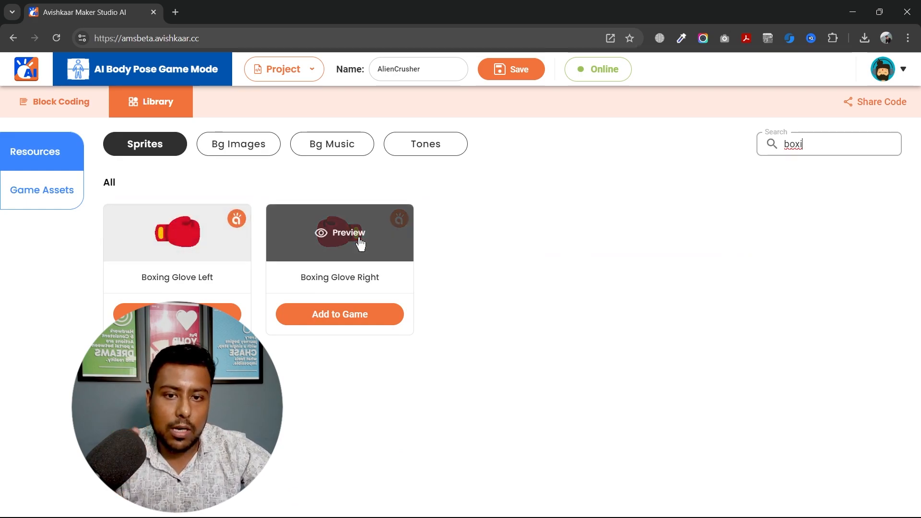
pyautogui.moveTo(289, 272)
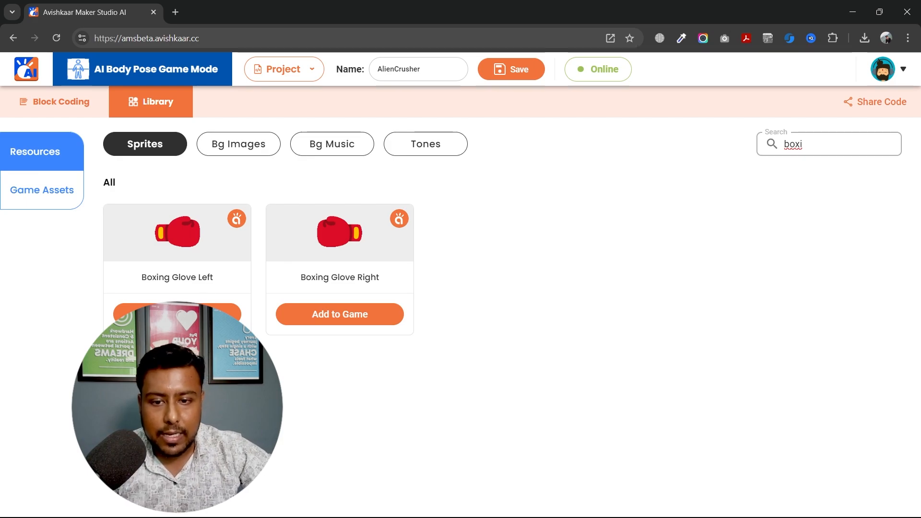
pyautogui.click(340, 314)
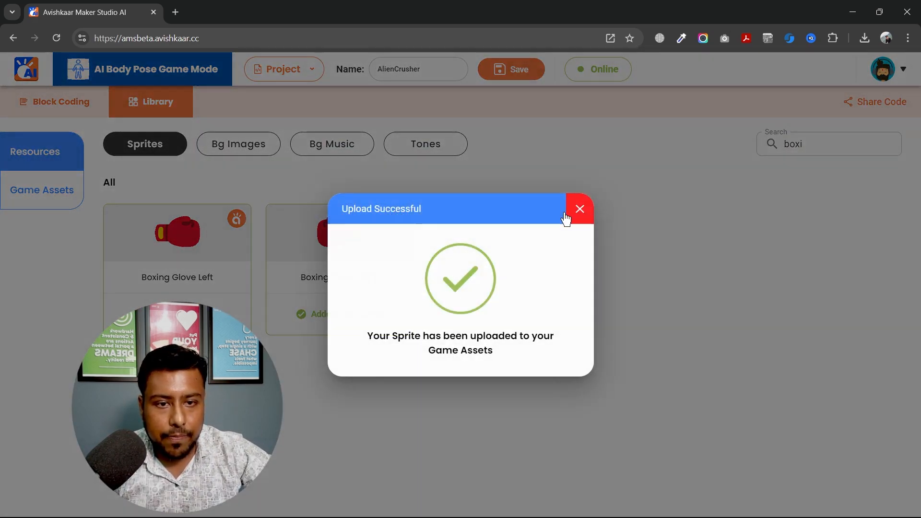
pyautogui.click(578, 210)
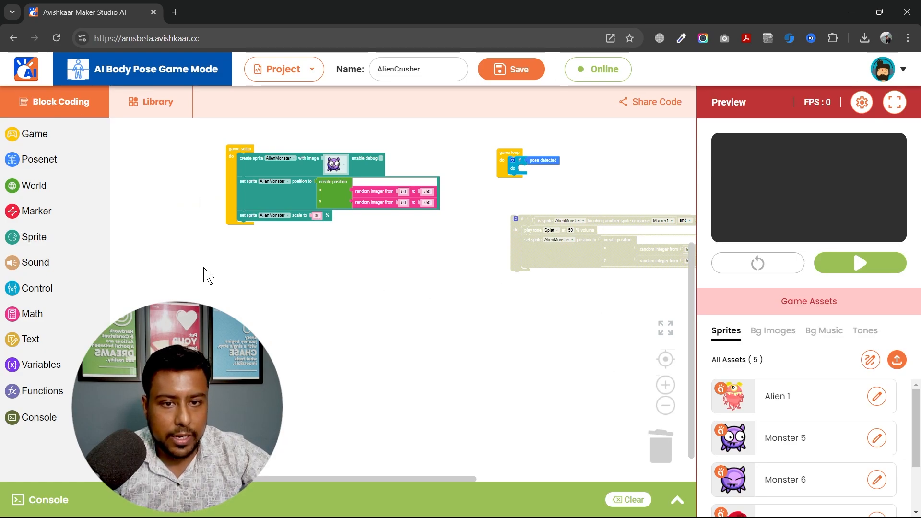
# - Create LeftBoxing and RightBoxing sprite variables and a create-sprite block in game setup
pyautogui.click(34, 237)
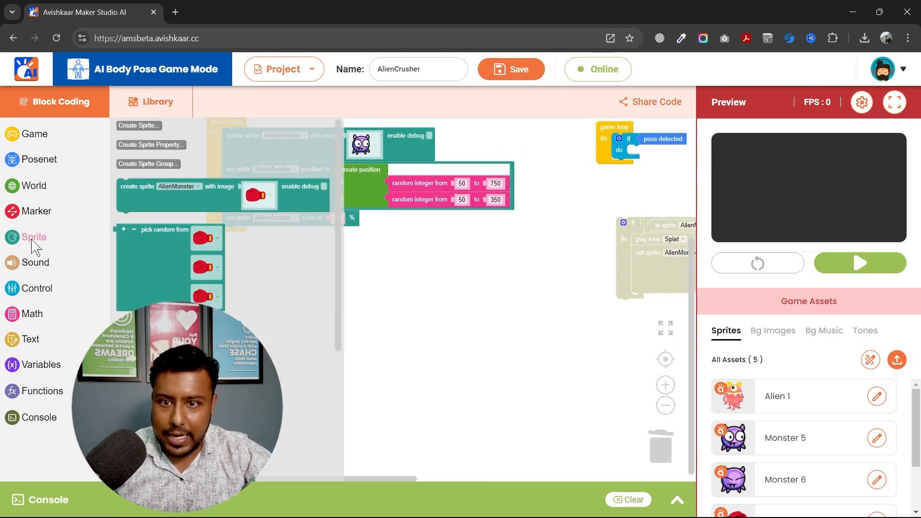
pyautogui.click(42, 364)
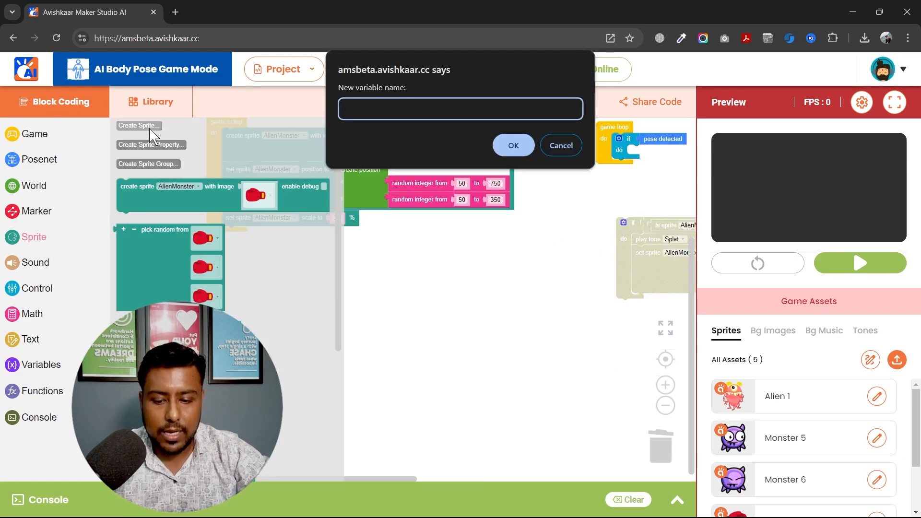
pyautogui.write('LeftBox')
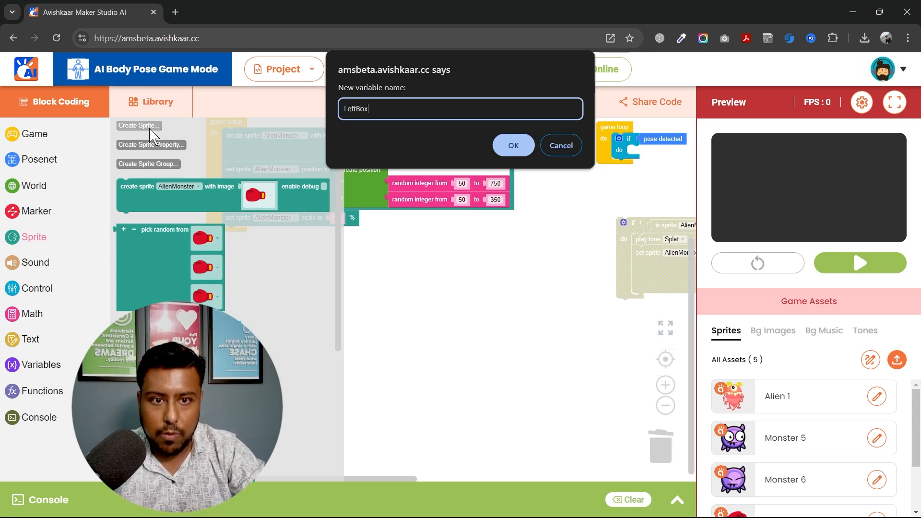
pyautogui.write('ing')
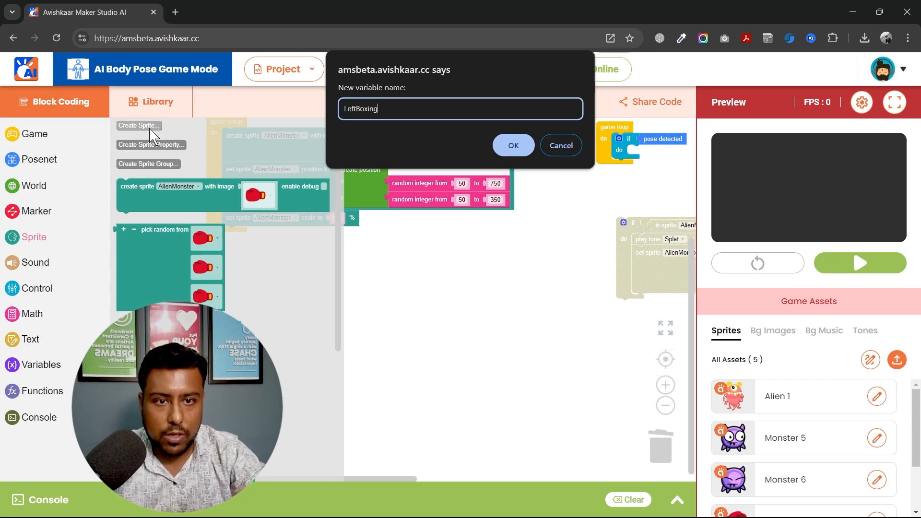
pyautogui.click(513, 145)
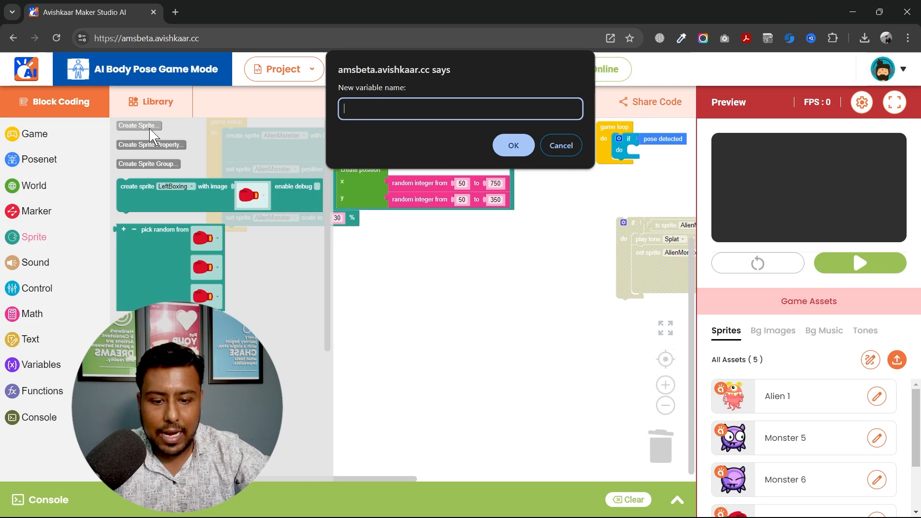
pyautogui.write('RightB')
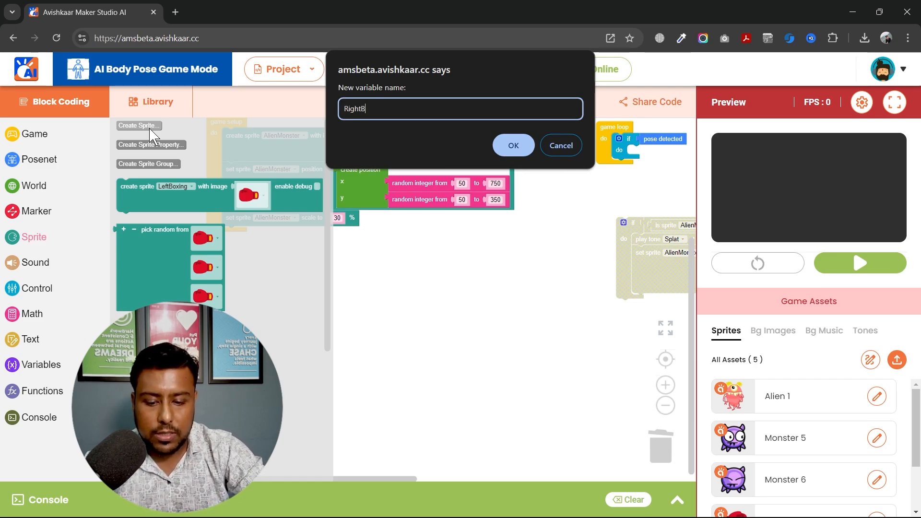
pyautogui.click(513, 145)
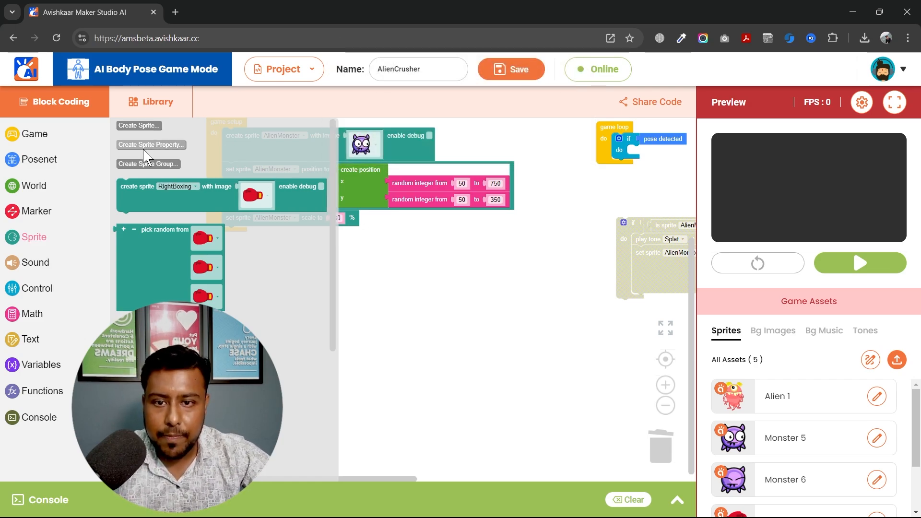
# - Duplicate the create-sprite block for LeftBoxing with a glove image, and scale it to 30%
pyautogui.rightClick(262, 233)
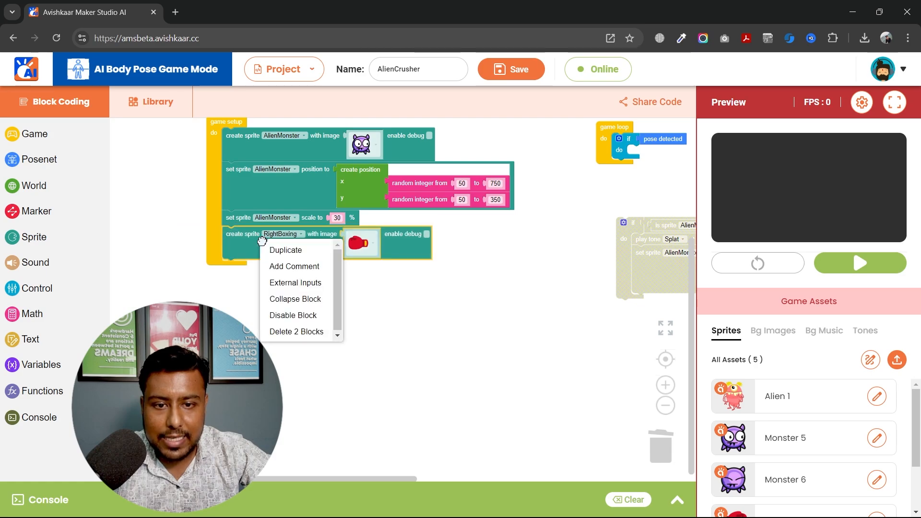
pyautogui.click(285, 249)
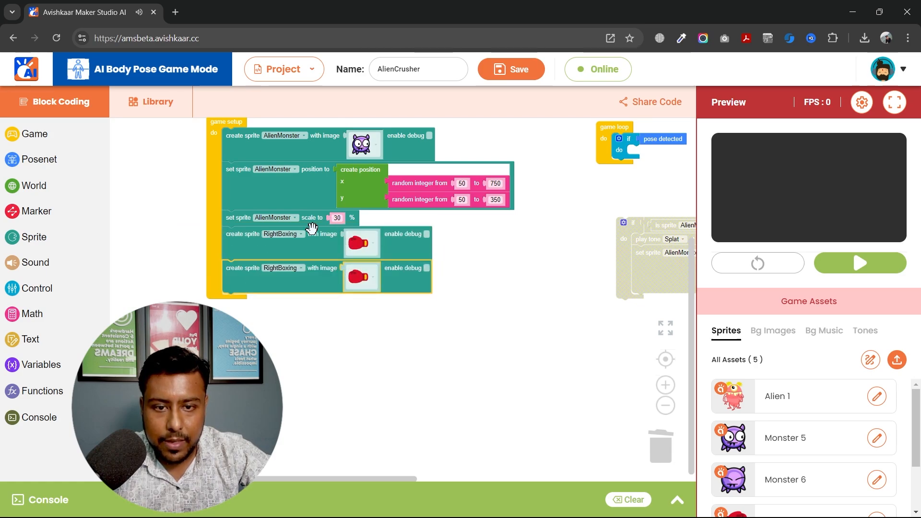
pyautogui.click(281, 234)
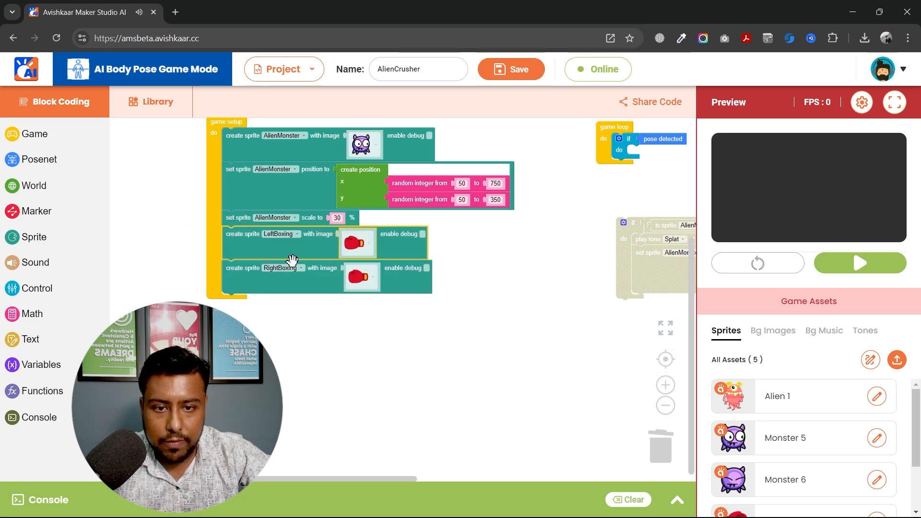
pyautogui.click(360, 277)
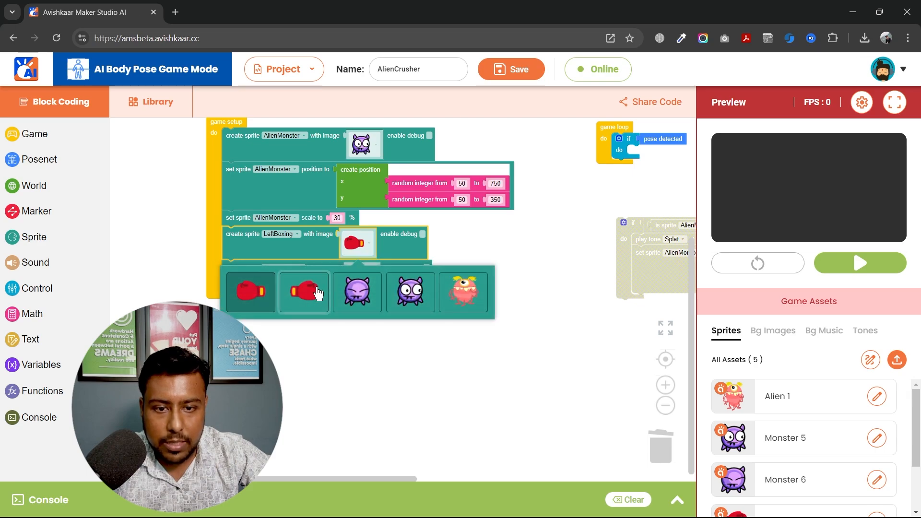
pyautogui.click(304, 292)
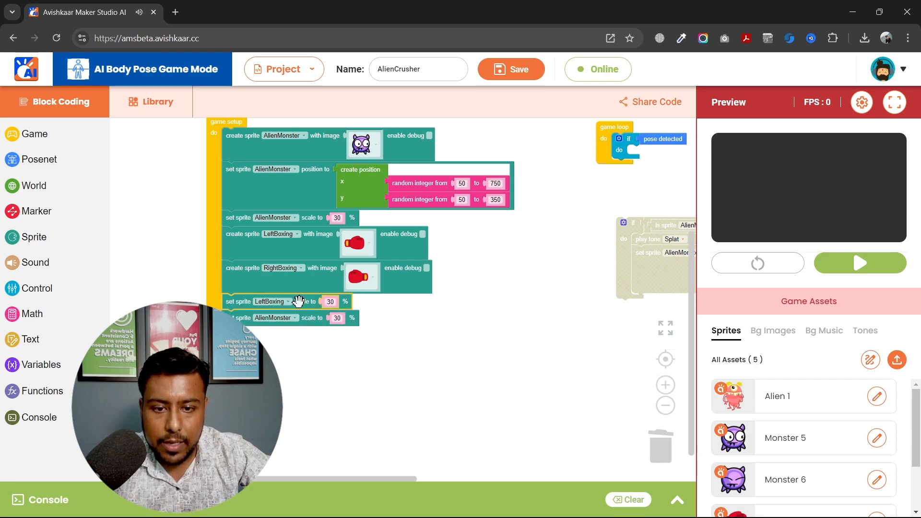
pyautogui.click(274, 317)
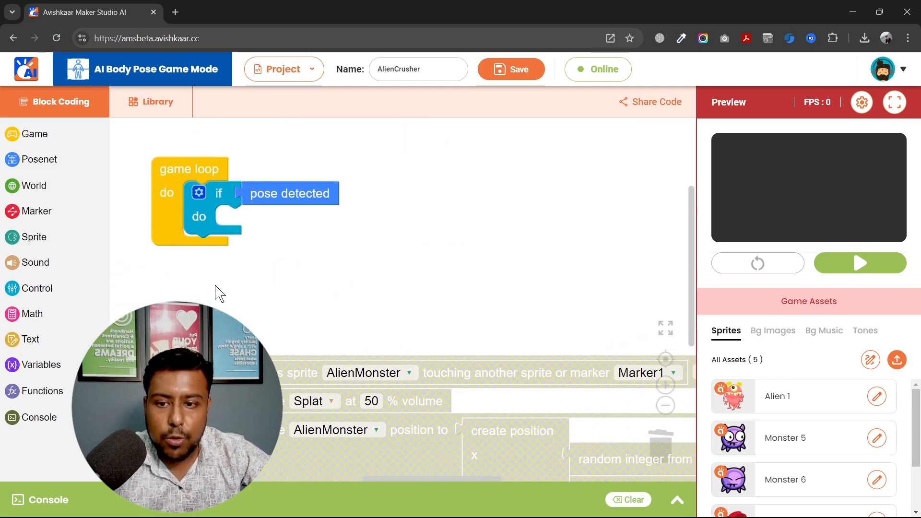
# - Inside the pose check, move LeftBoxing to the left wrist and RightBoxing to the right wrist
pyautogui.click(34, 237)
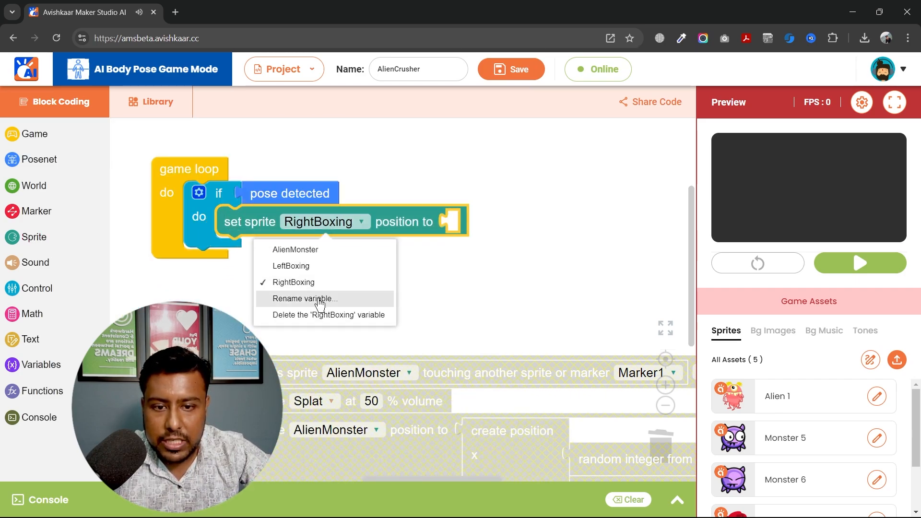
pyautogui.click(290, 265)
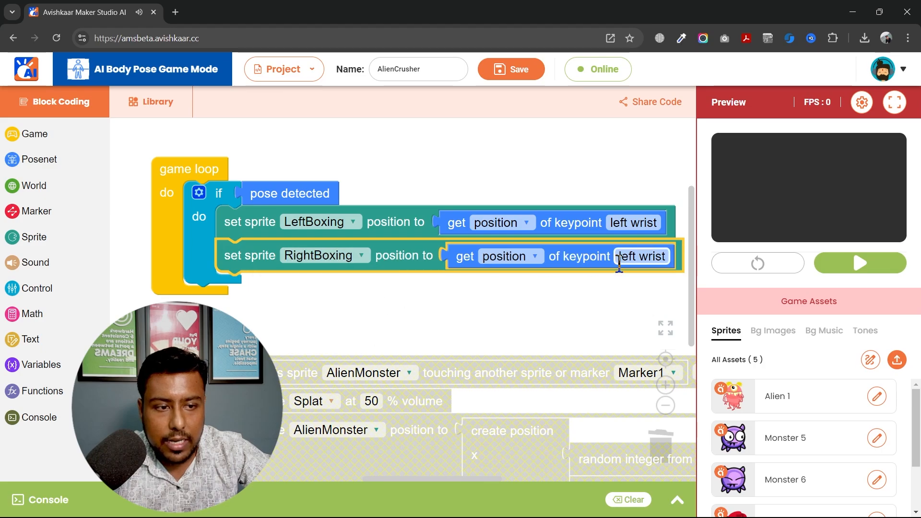
pyautogui.click(641, 256)
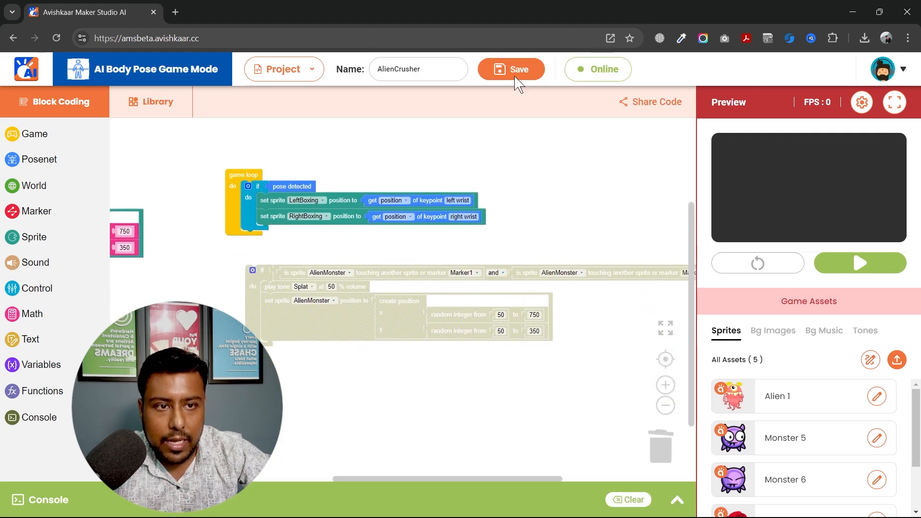
# - Move the touch check into the game loop, retarget it to LeftBoxing and RightBoxing, and save
pyautogui.click(511, 69)
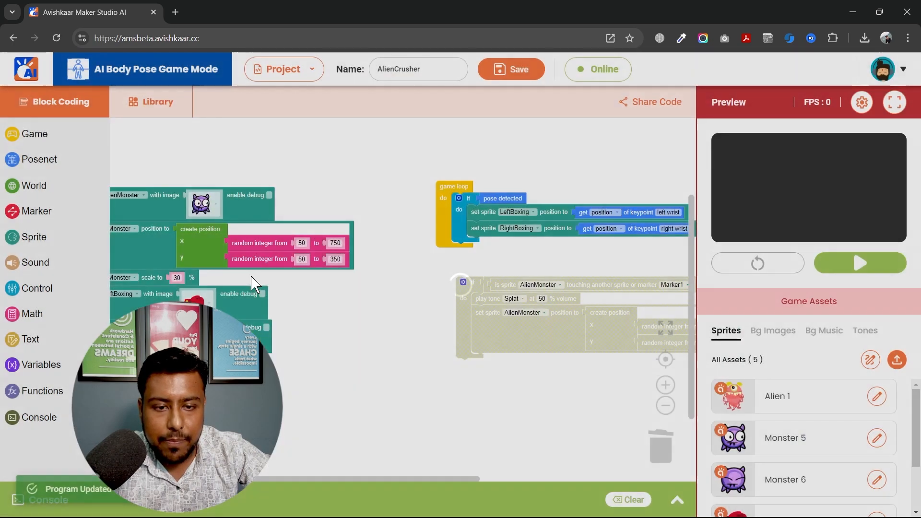
pyautogui.moveTo(505, 285); pyautogui.dragTo(505, 245)
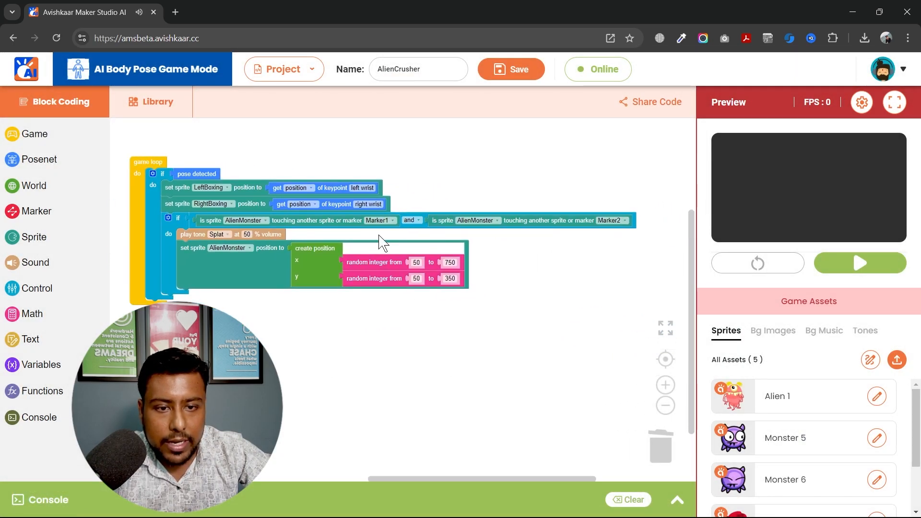
pyautogui.click(379, 220)
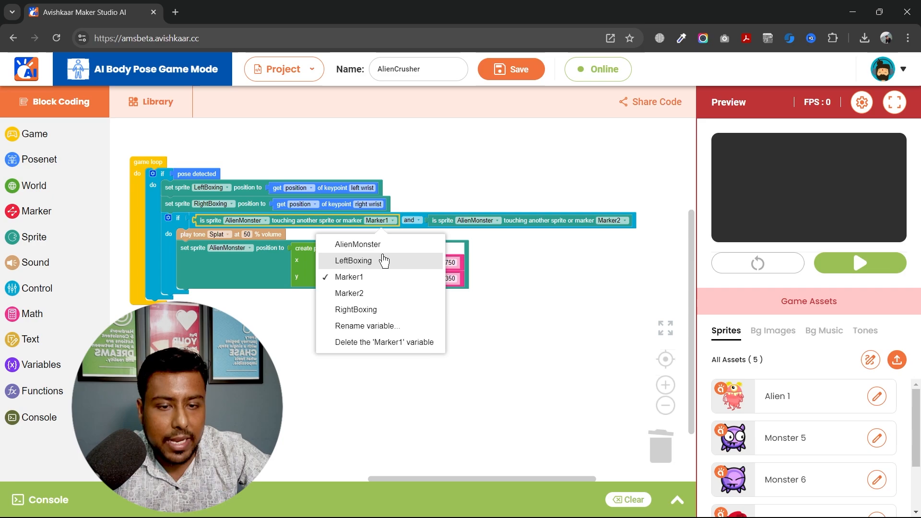
pyautogui.click(353, 261)
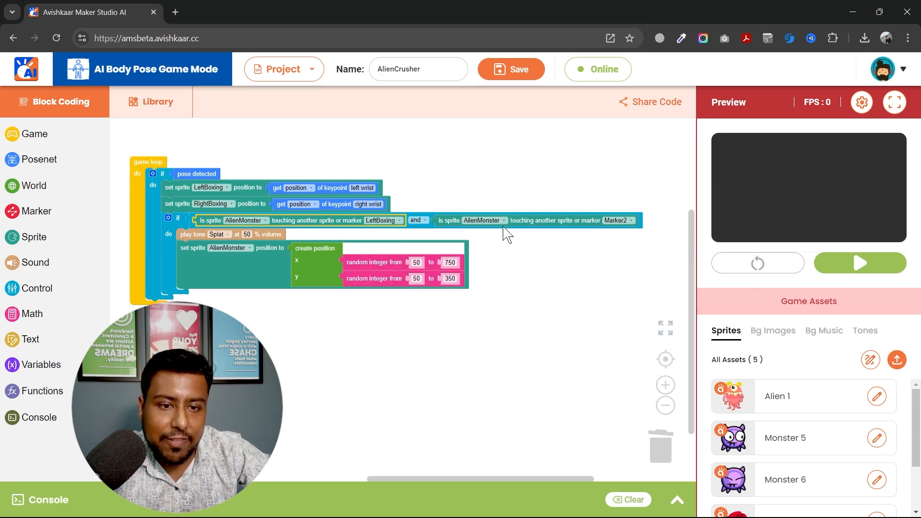
pyautogui.click(619, 221)
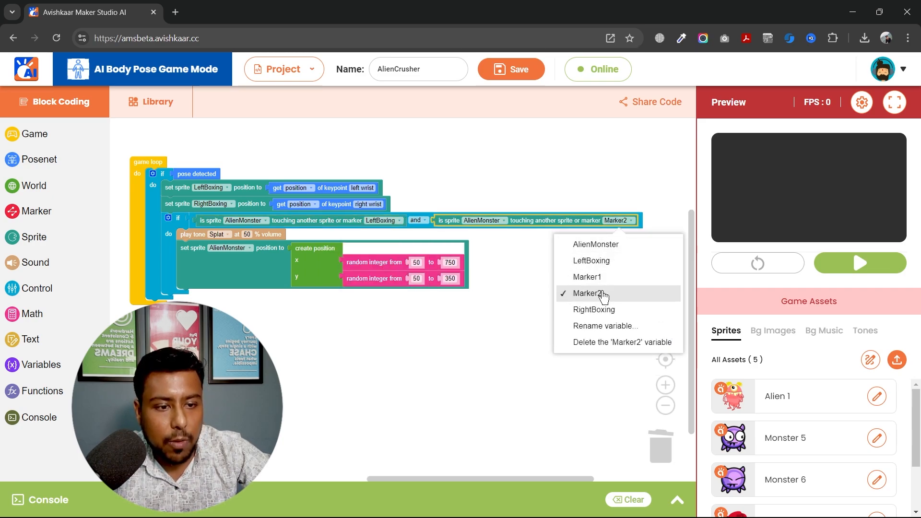
pyautogui.click(594, 309)
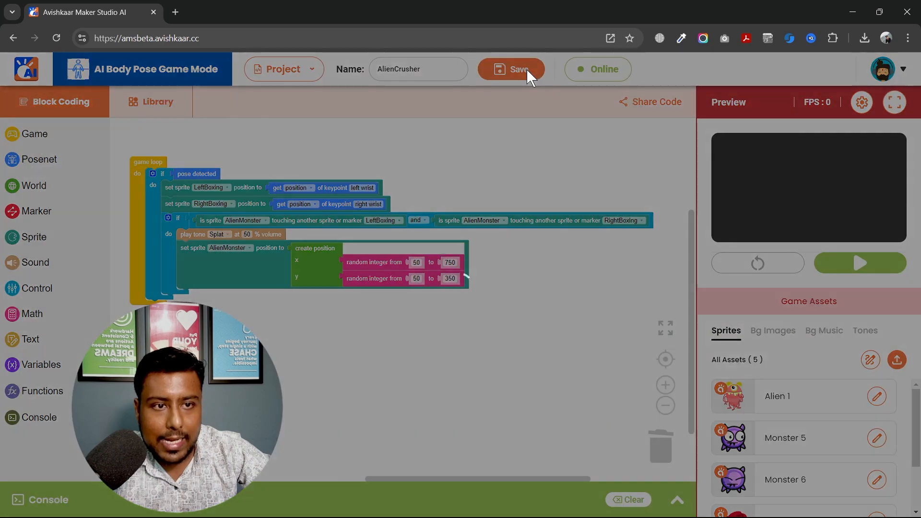
pyautogui.click(510, 68)
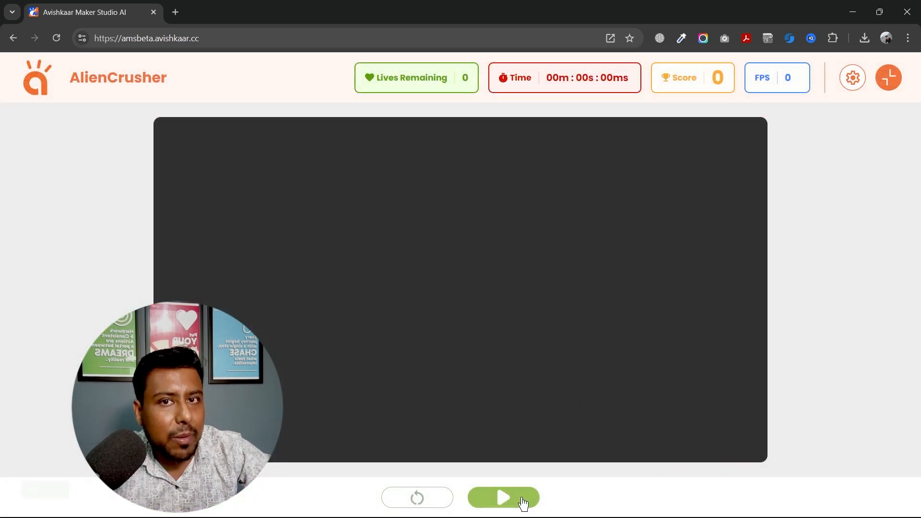
pyautogui.click(503, 498)
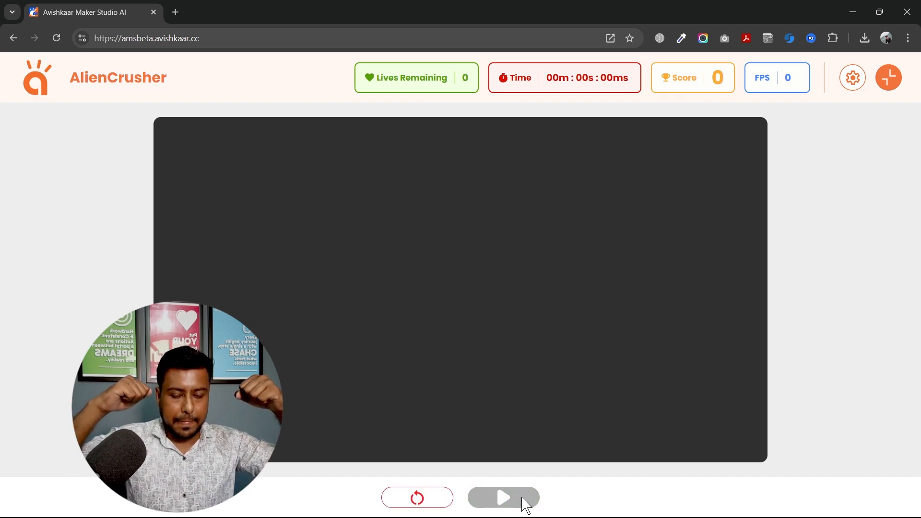
pyautogui.click(502, 498)
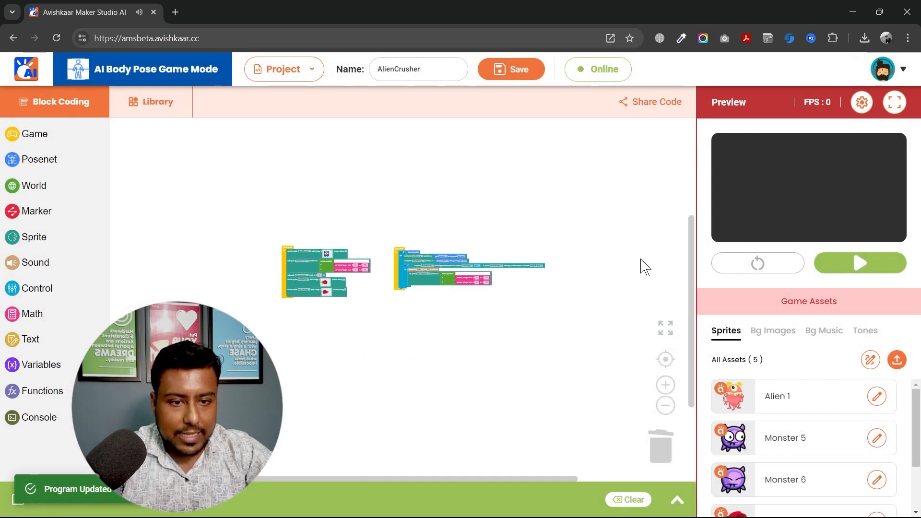
# - Run AlienCrusher in full-screen preview with the webcam, glove and AlienMonster
pyautogui.click(859, 262)
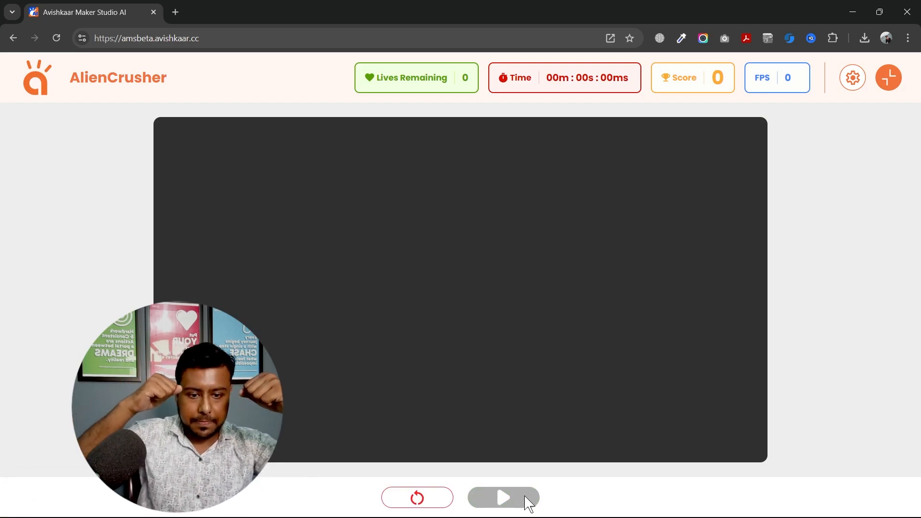
pyautogui.click(502, 498)
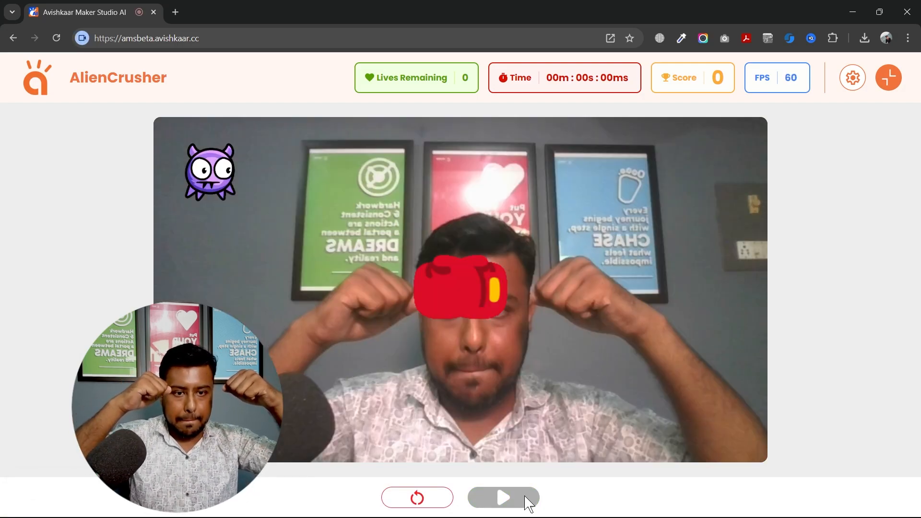
pyautogui.click(503, 498)
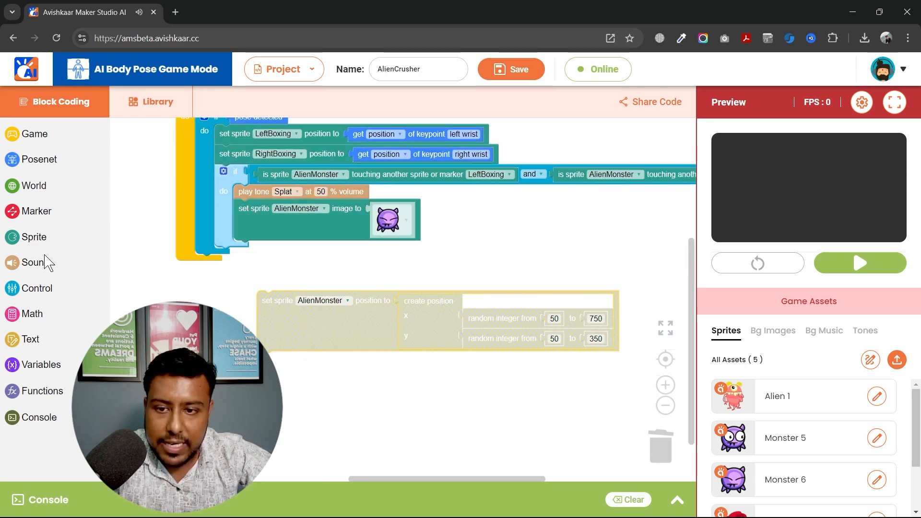
# - Browse the block lists for a 'run after 100 ms' delay block
pyautogui.click(34, 133)
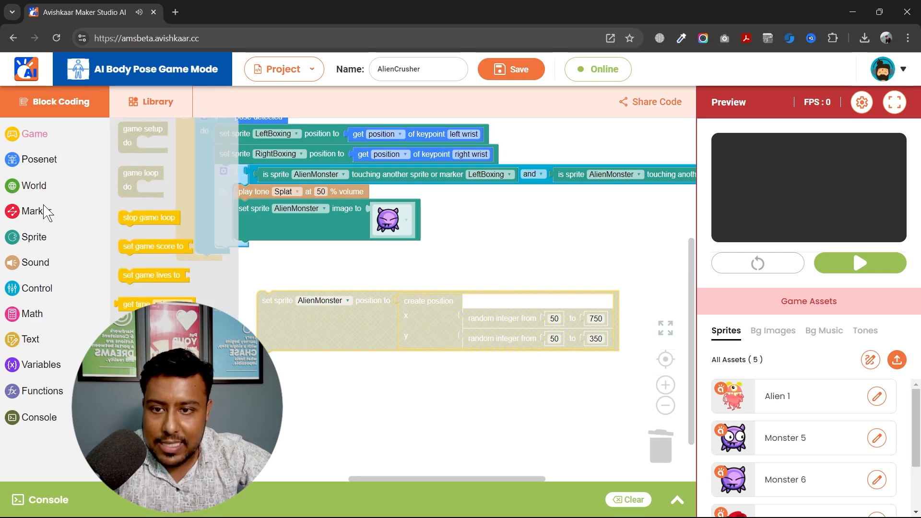
pyautogui.click(37, 288)
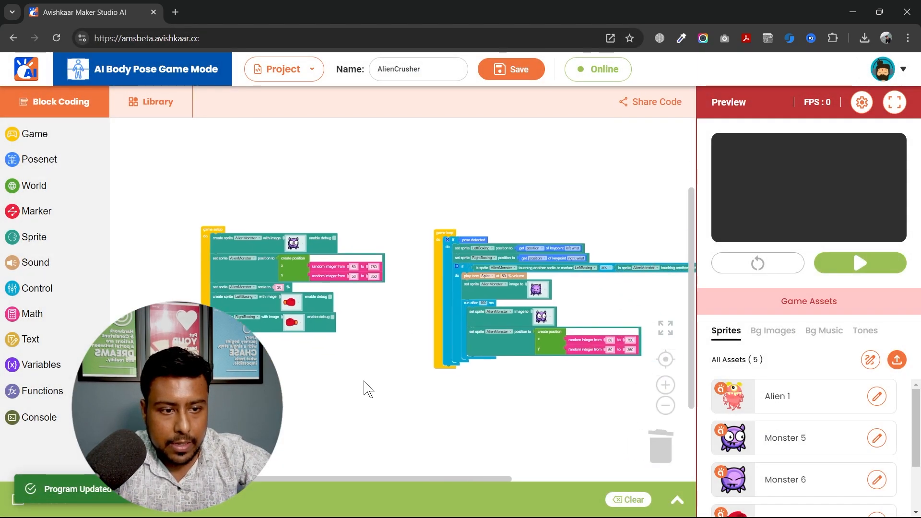
# - Test-run AlienCrusher again full screen with the glove and AlienMonster
pyautogui.click(859, 263)
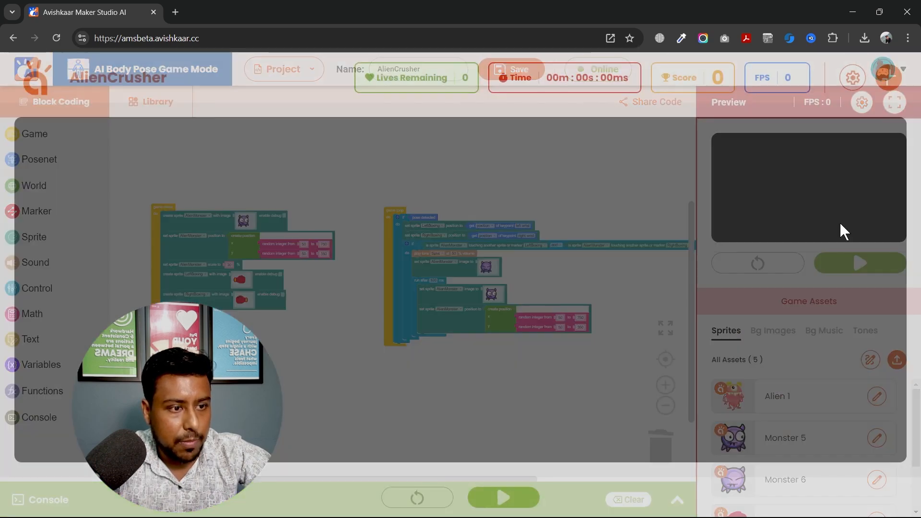
pyautogui.click(502, 497)
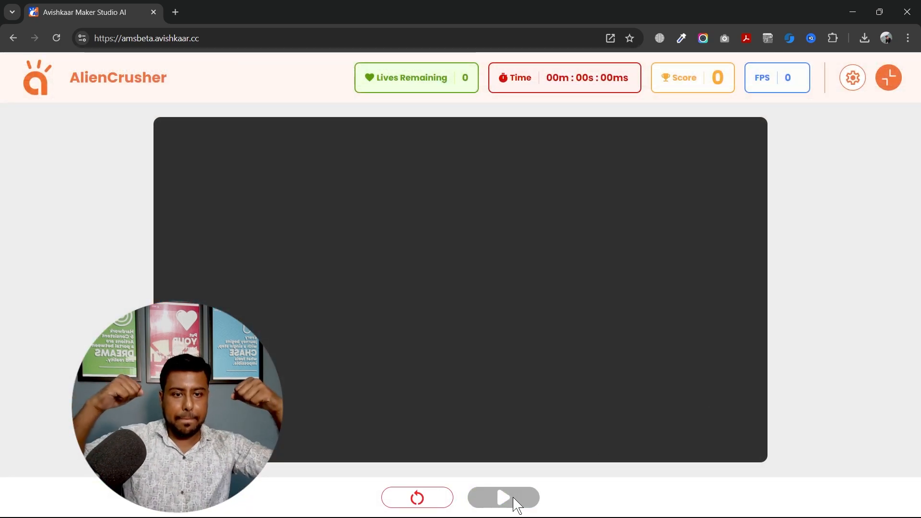
pyautogui.click(503, 498)
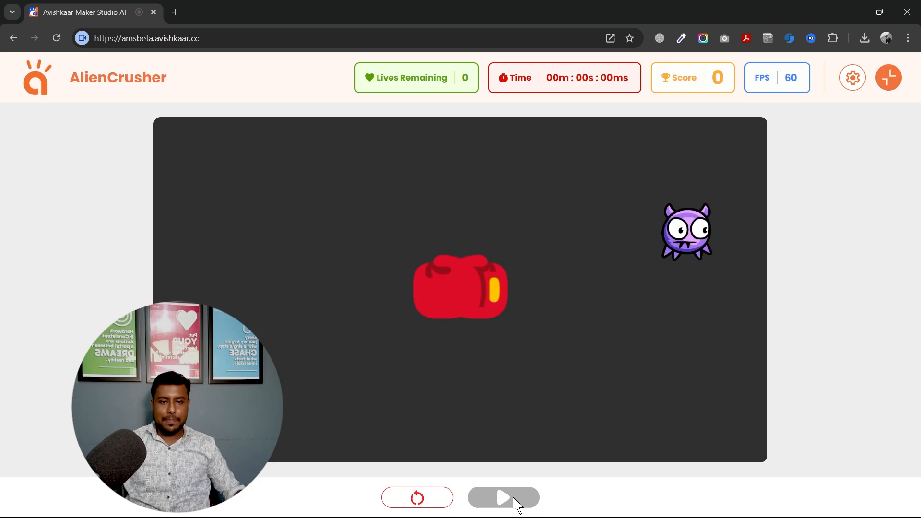
pyautogui.click(503, 498)
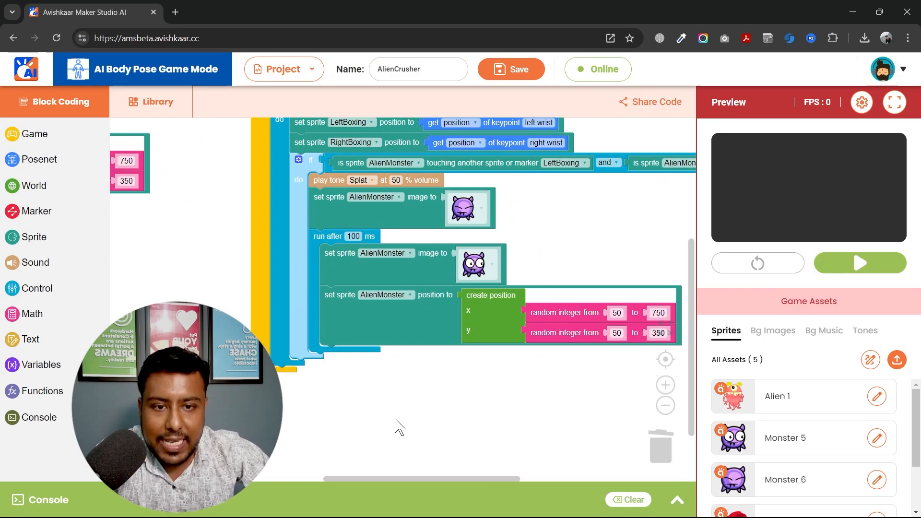
pyautogui.moveTo(363, 254)
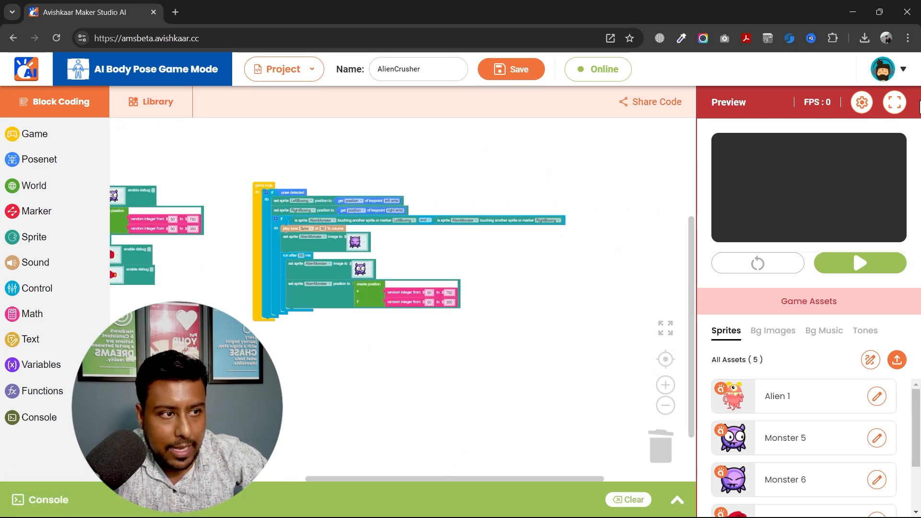
# - Start AlienCrusher in full-screen Preview to show the webcam feed, boxing glove and AlienMonster
pyautogui.click(895, 102)
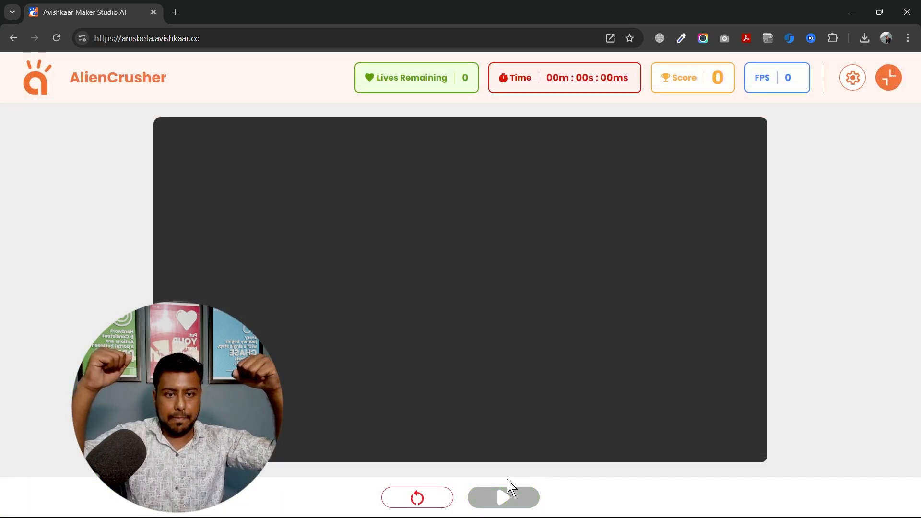
pyautogui.click(502, 497)
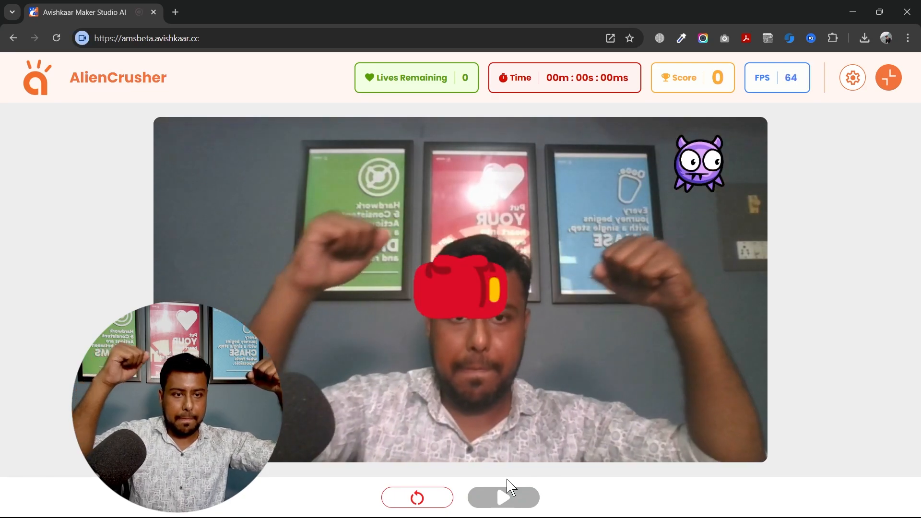